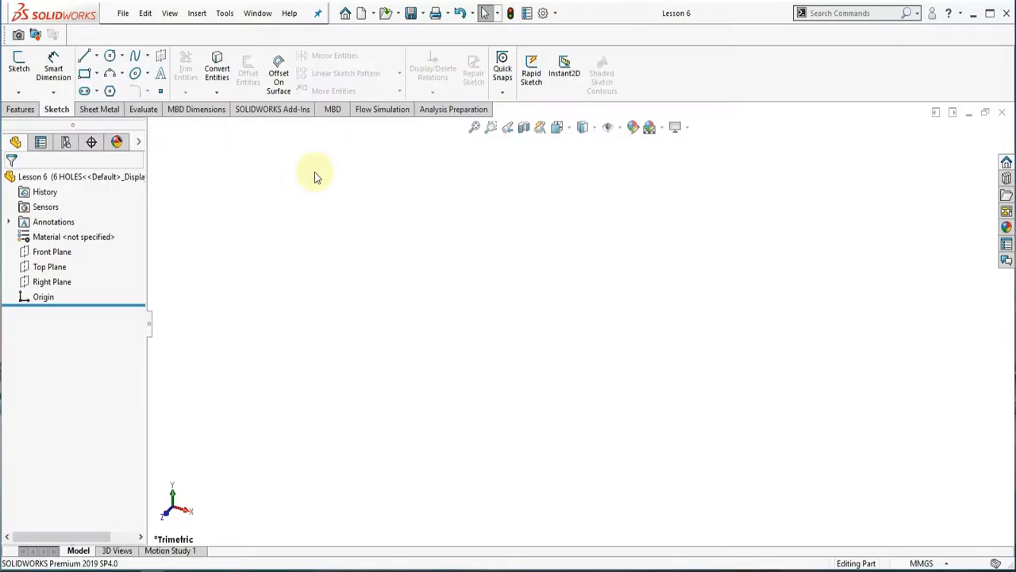
pyautogui.moveTo(218, 296)
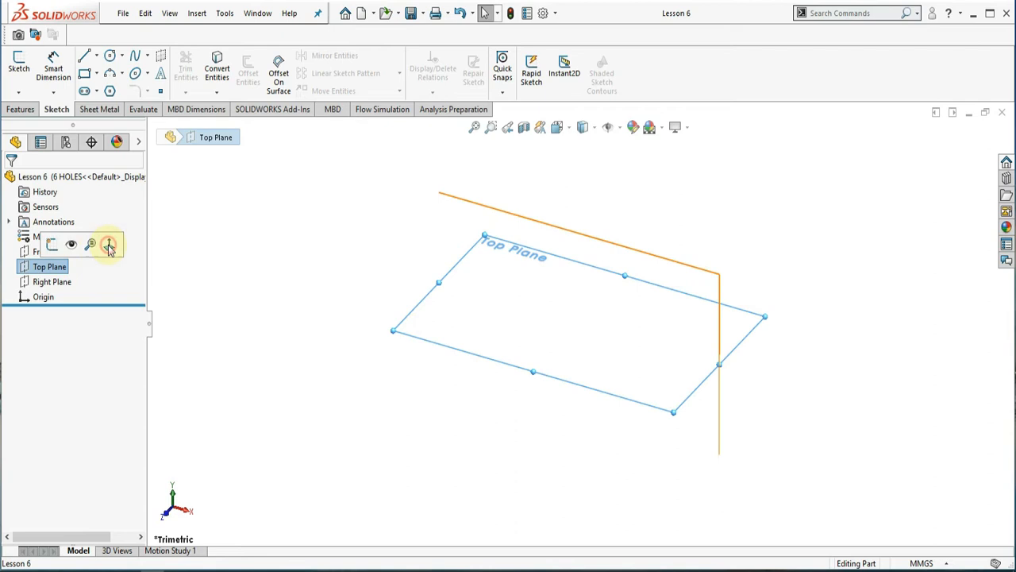
# Step: On the face-on Top Plane, draw an origin-centred circle and dimension it 100 mm
pyautogui.click(109, 243)
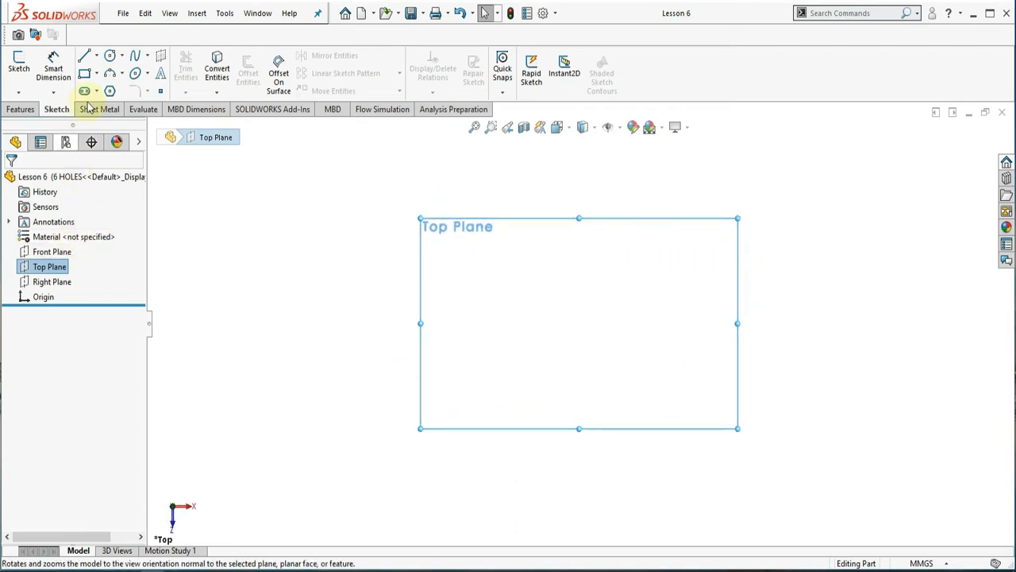
pyautogui.click(83, 91)
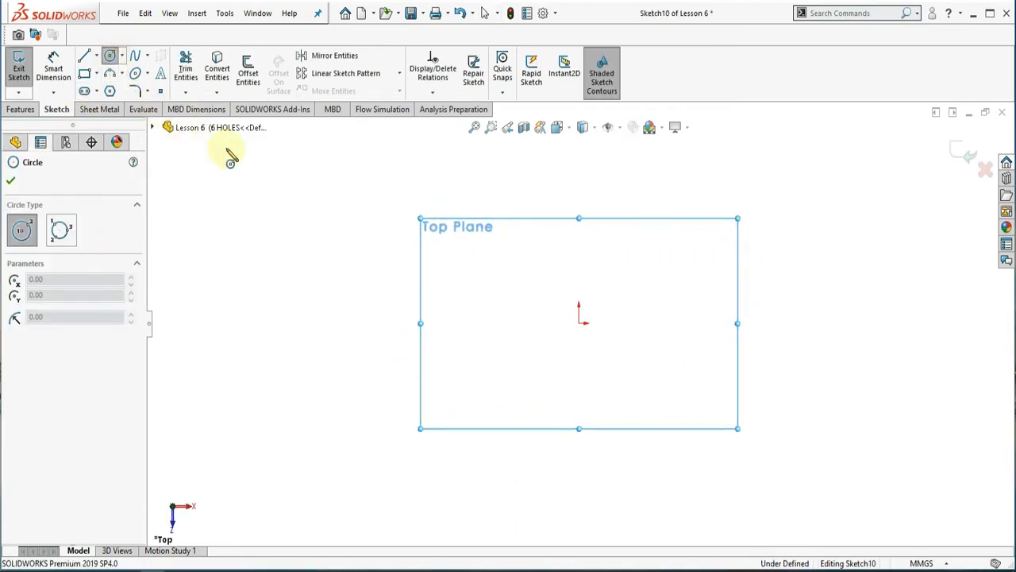
pyautogui.moveTo(583, 326)
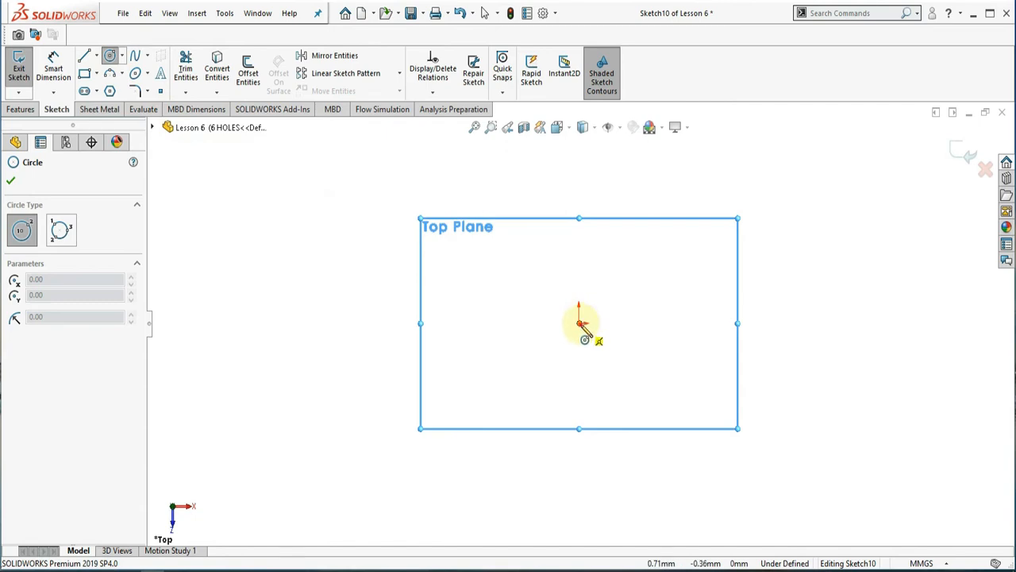
pyautogui.moveTo(580, 323); pyautogui.dragTo(644, 323)
pyautogui.write('1')
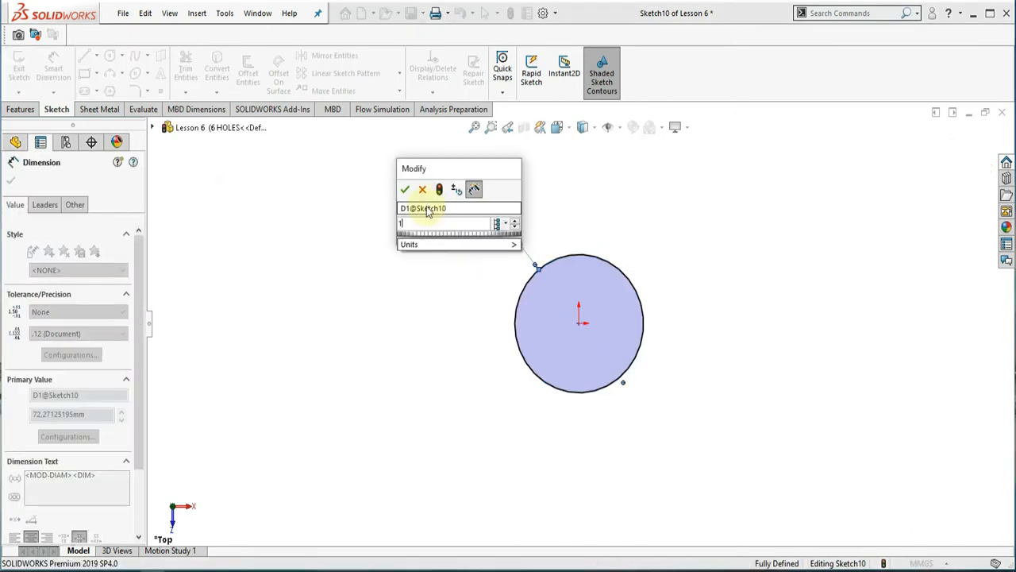
pyautogui.click(405, 189)
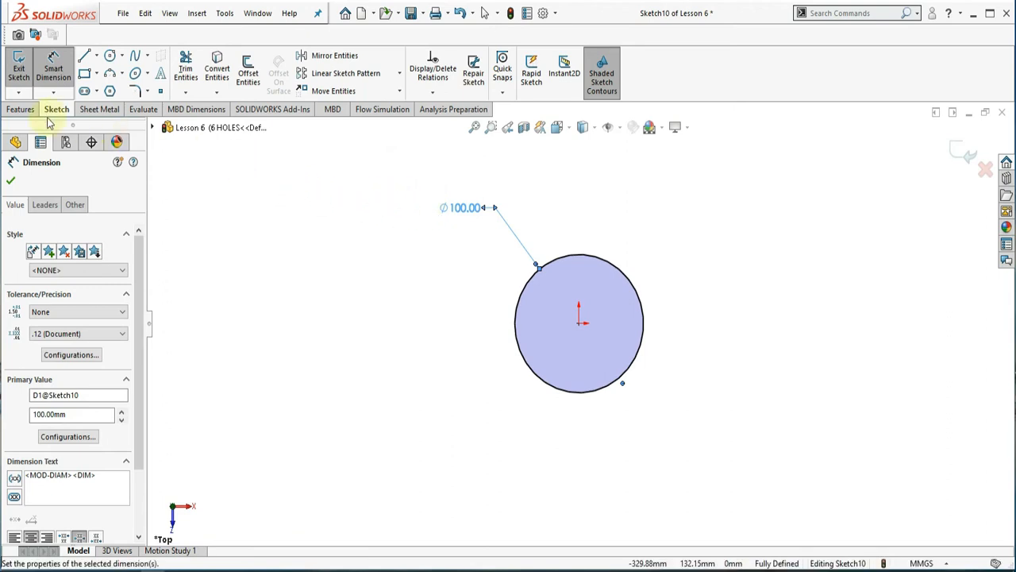
pyautogui.click(20, 109)
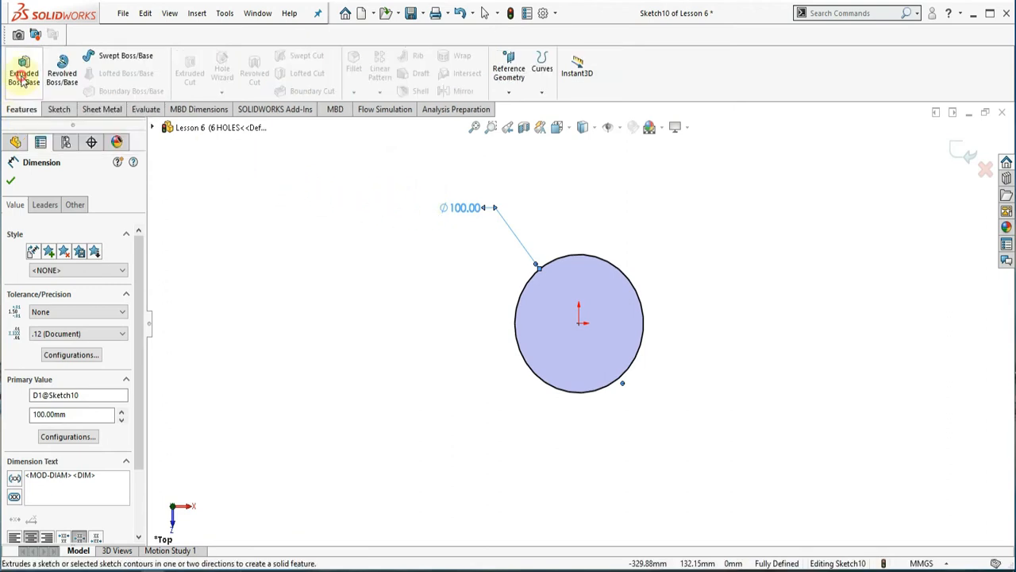
# Step: Extrude the 100 mm circle Blind 10 mm into the base disc
pyautogui.click(24, 72)
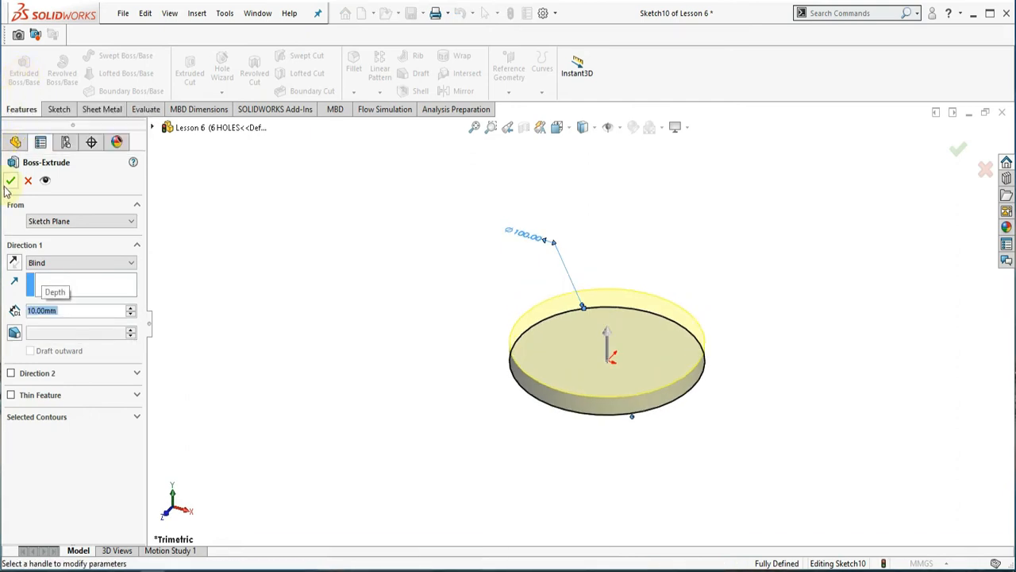
pyautogui.click(10, 180)
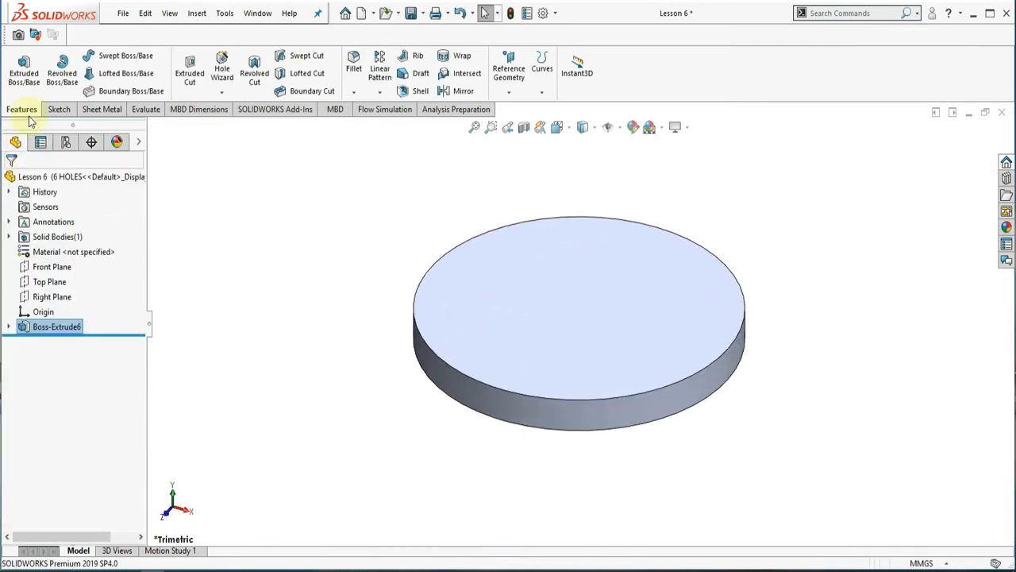
pyautogui.click(55, 109)
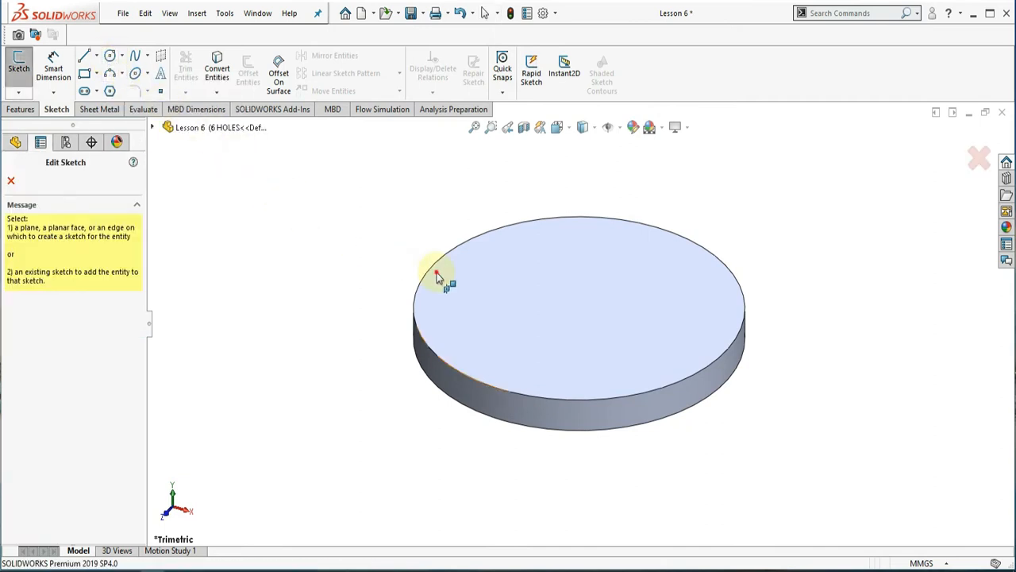
# Step: On the disc's top face, sketch an origin-centred circle with a 60.00 mm diameter
pyautogui.click(110, 54)
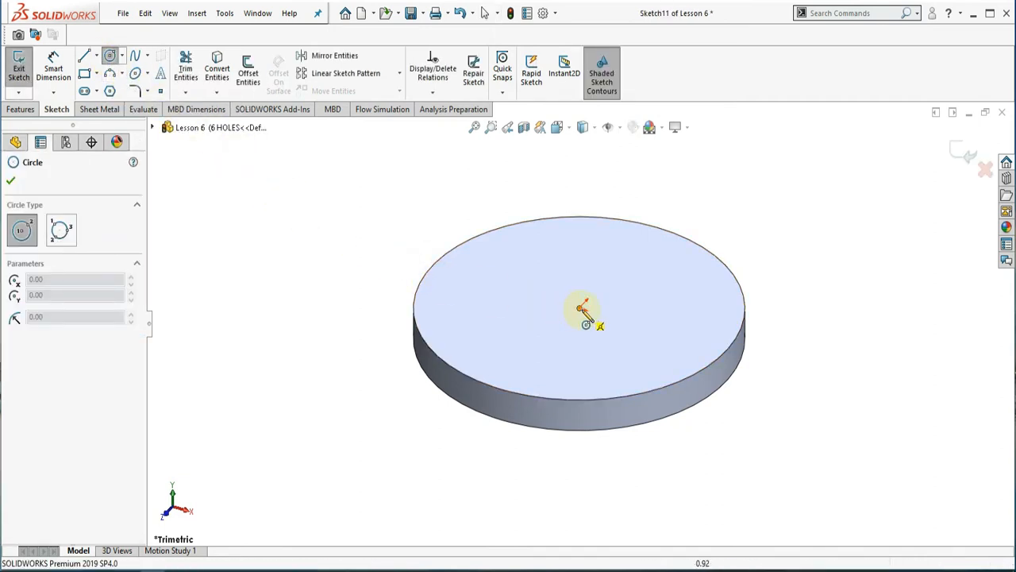
pyautogui.moveTo(584, 308); pyautogui.dragTo(689, 286)
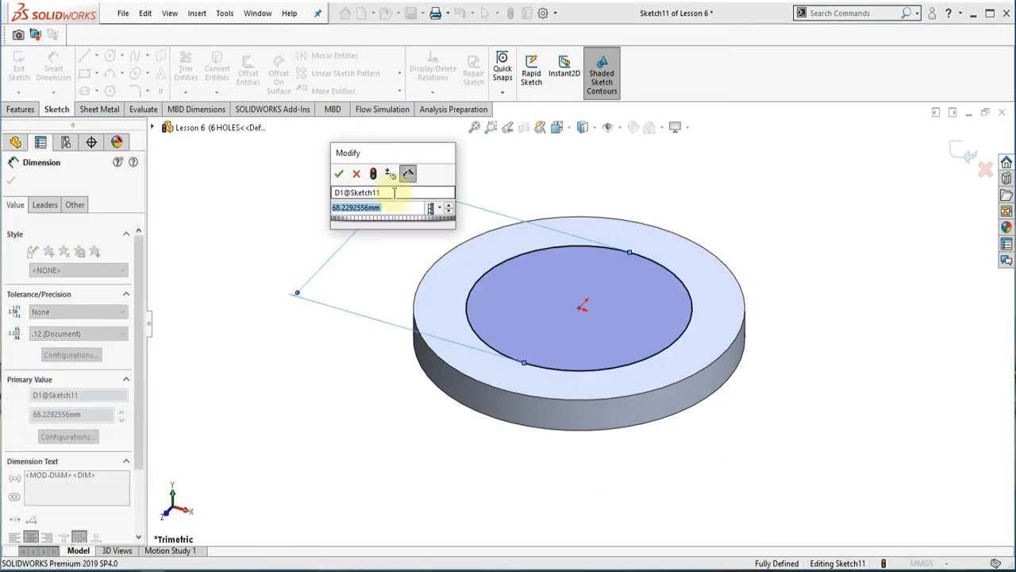
pyautogui.click(339, 173)
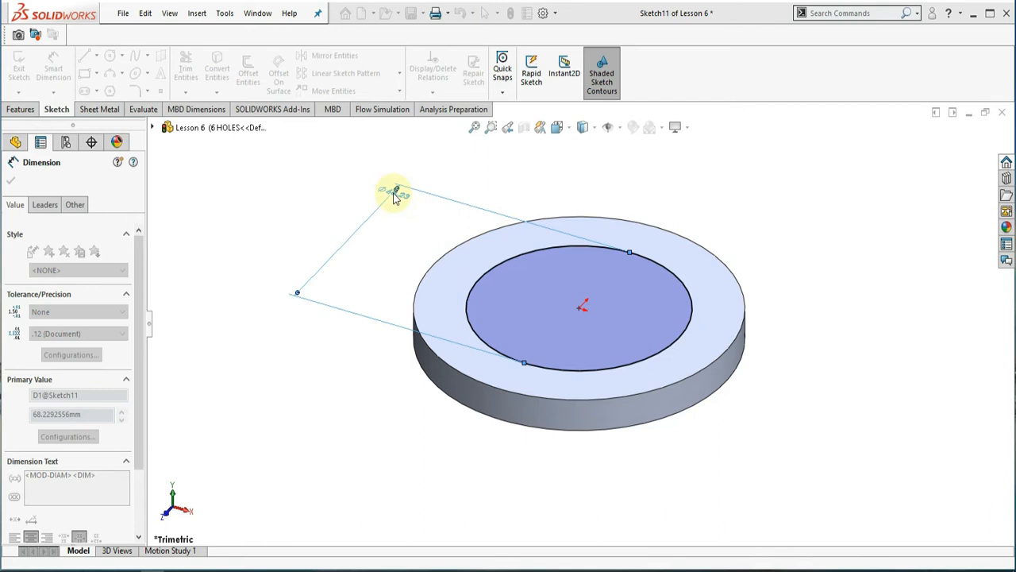
pyautogui.write('60.00mm')
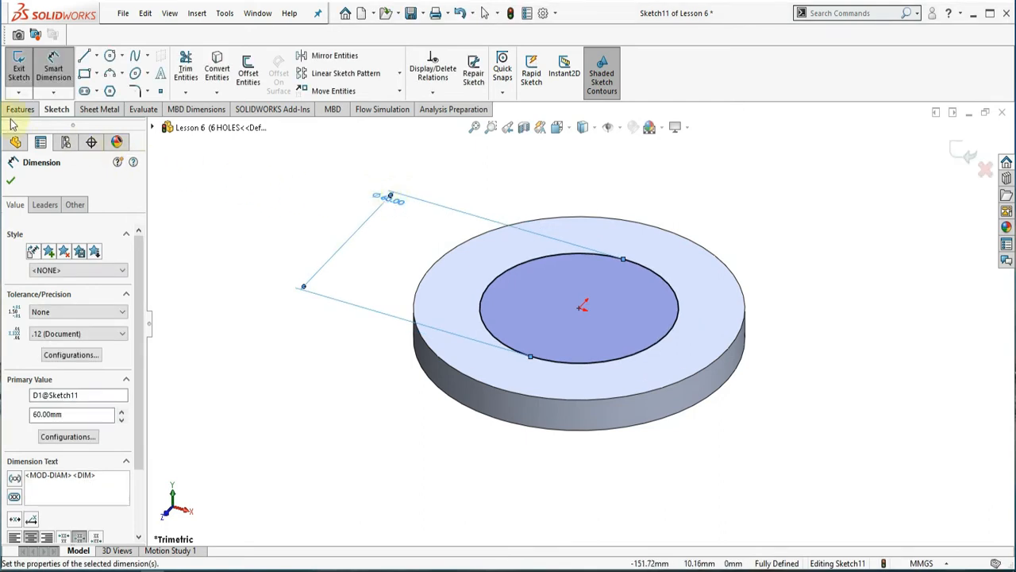
pyautogui.click(20, 109)
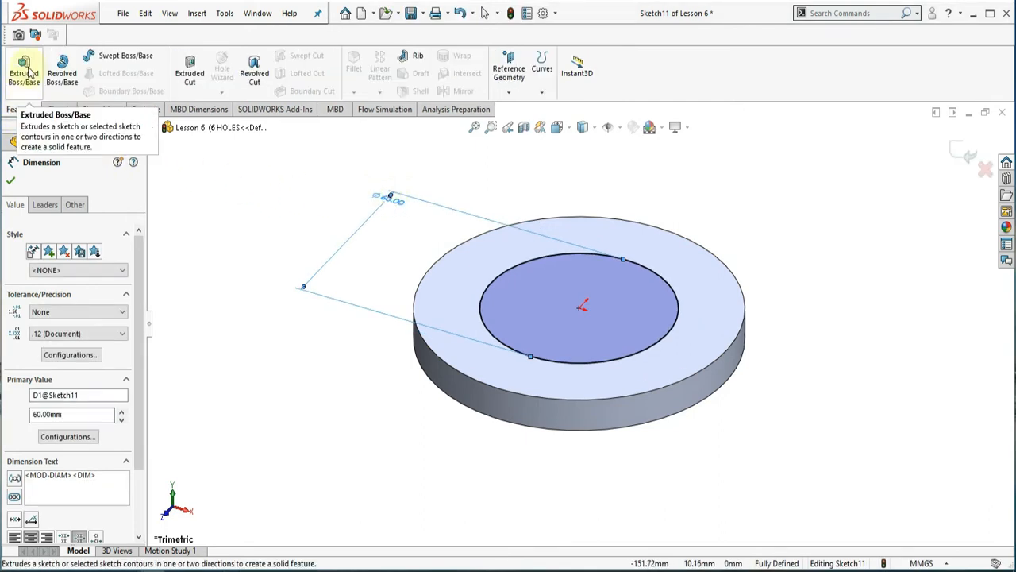
# Step: Extrude the 60 mm circle into a boss on the disc
pyautogui.click(24, 70)
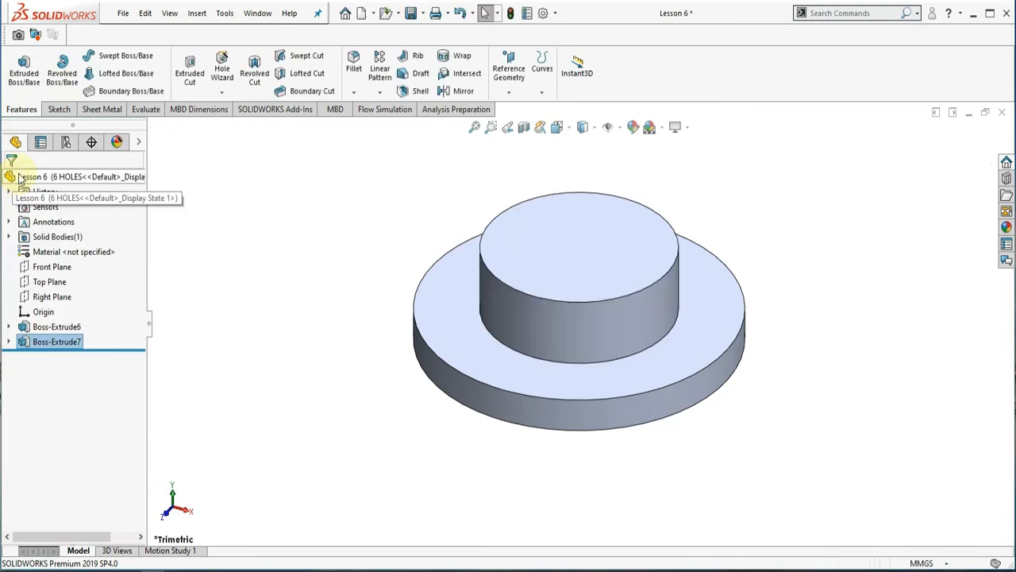
pyautogui.click(57, 108)
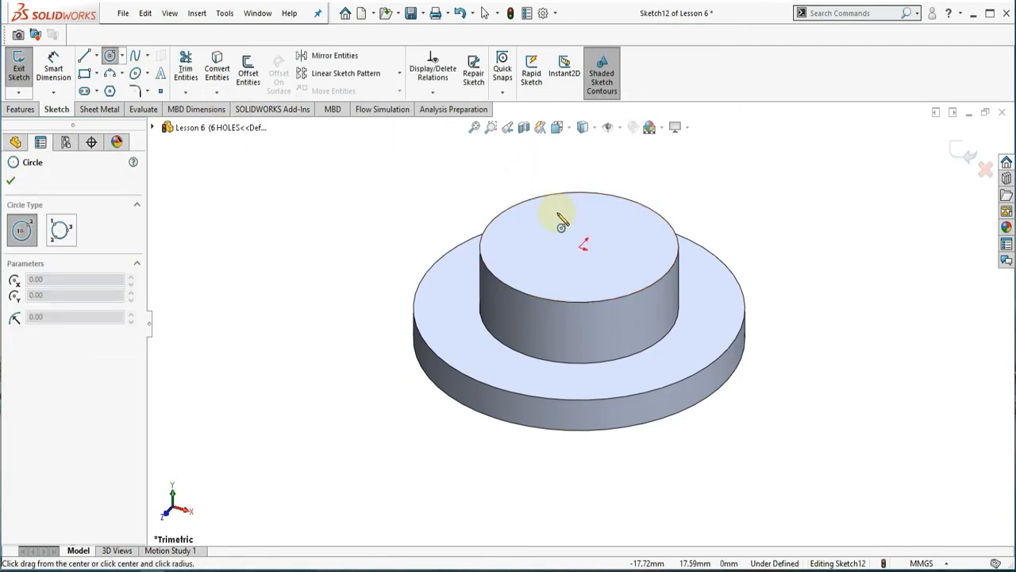
# Step: Draw an origin-centred circle on the boss top and dimension it 40 mm
pyautogui.moveTo(560, 215); pyautogui.dragTo(584, 247)
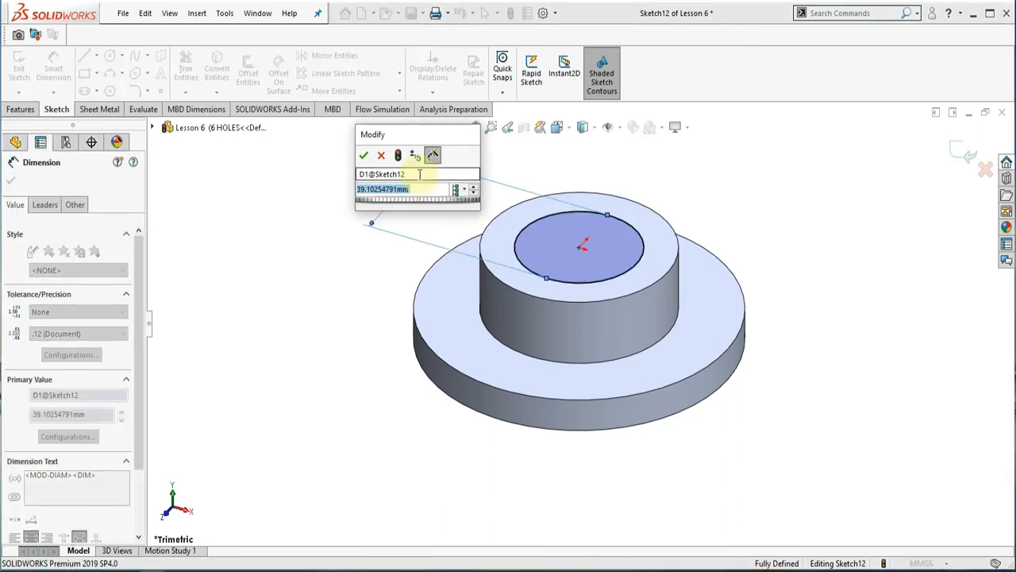
pyautogui.write('4')
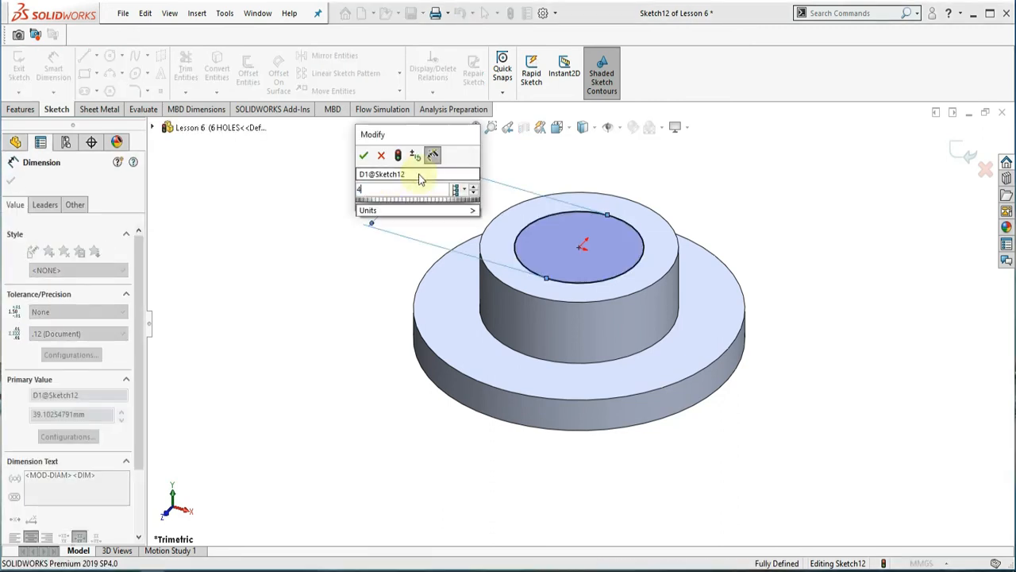
pyautogui.click(364, 155)
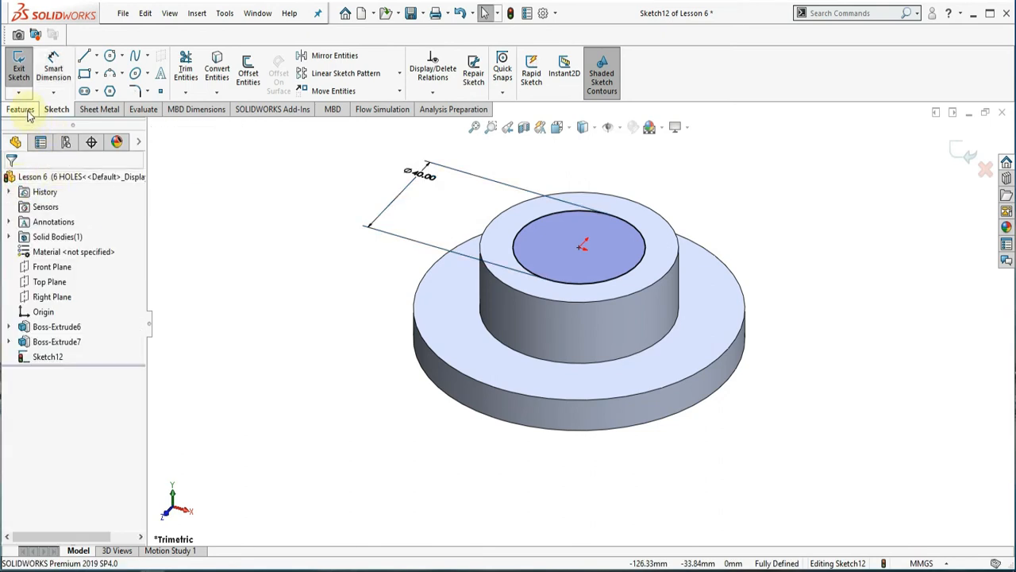
pyautogui.click(20, 109)
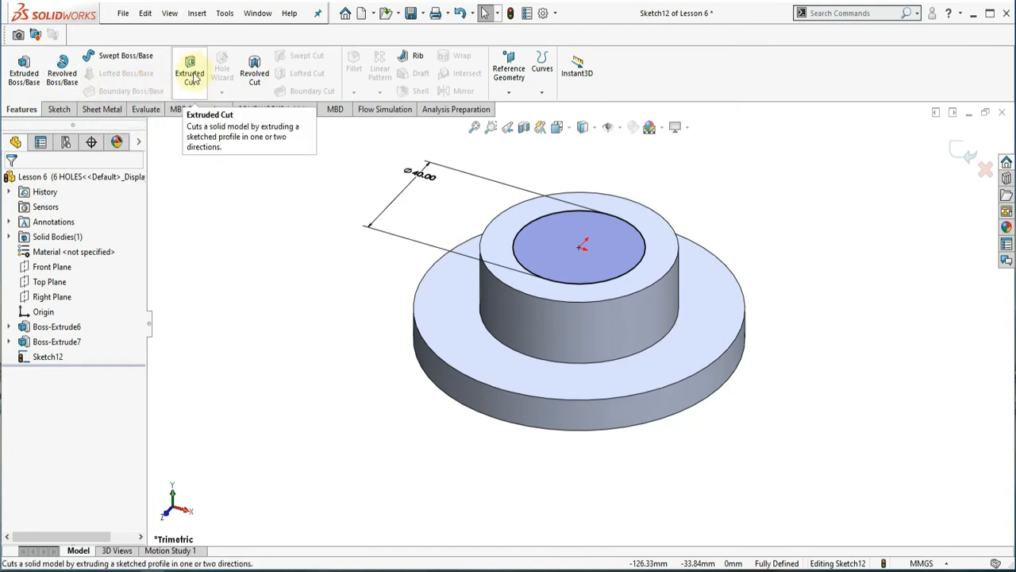
# Step: Cut the 40 mm circle Through All to bore out the part's centre
pyautogui.click(190, 70)
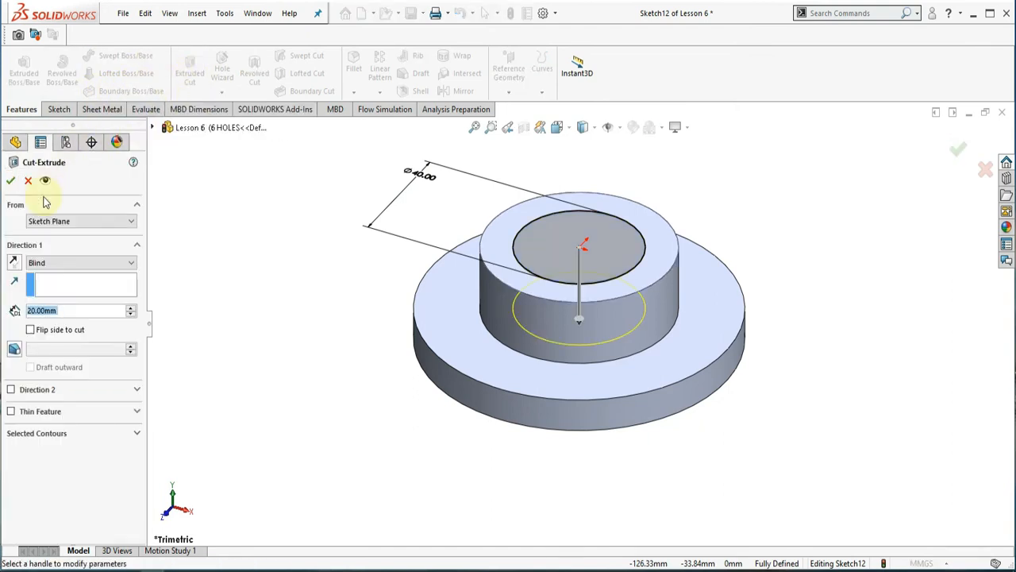
pyautogui.click(80, 262)
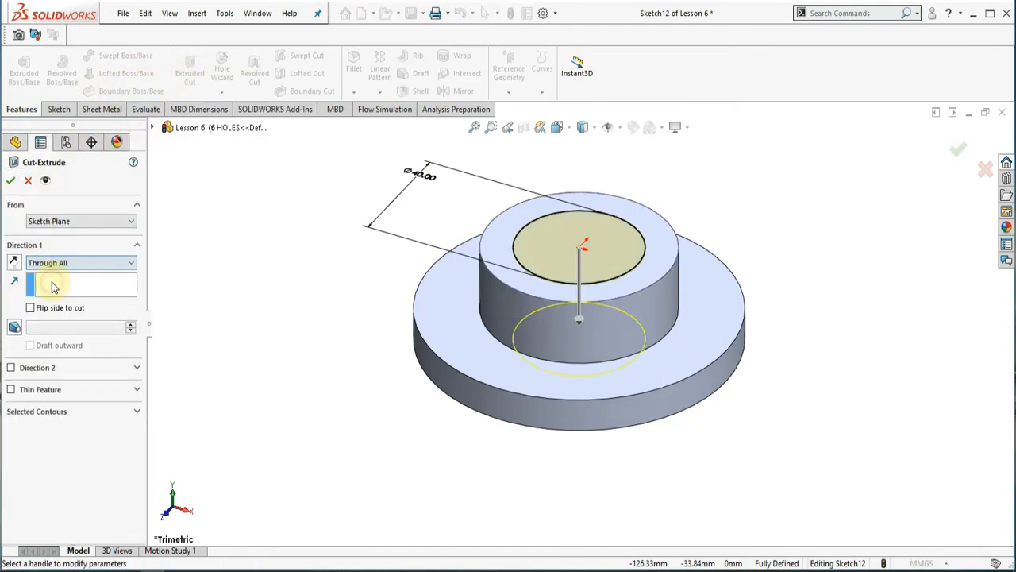
pyautogui.click(79, 283)
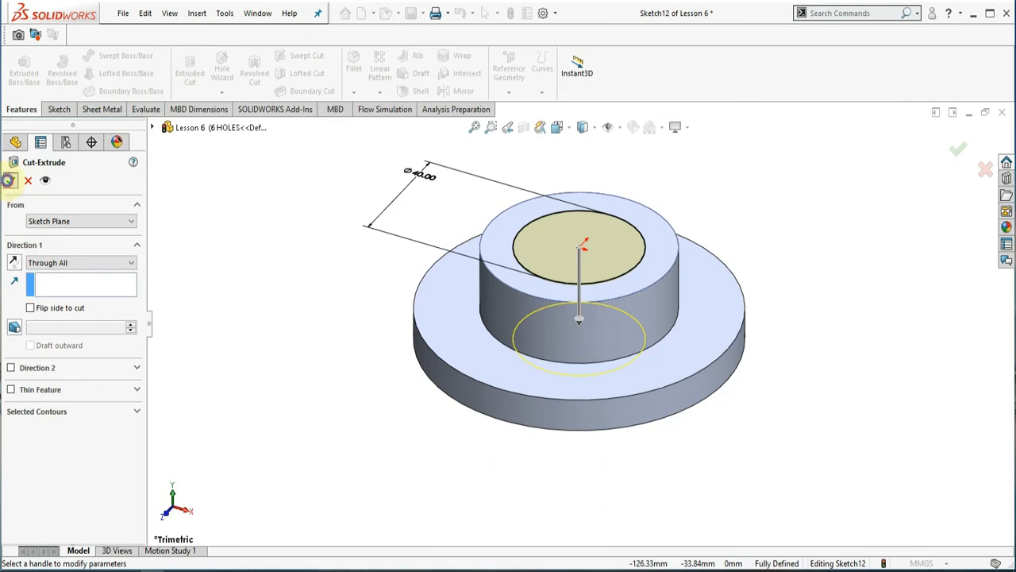
pyautogui.click(958, 149)
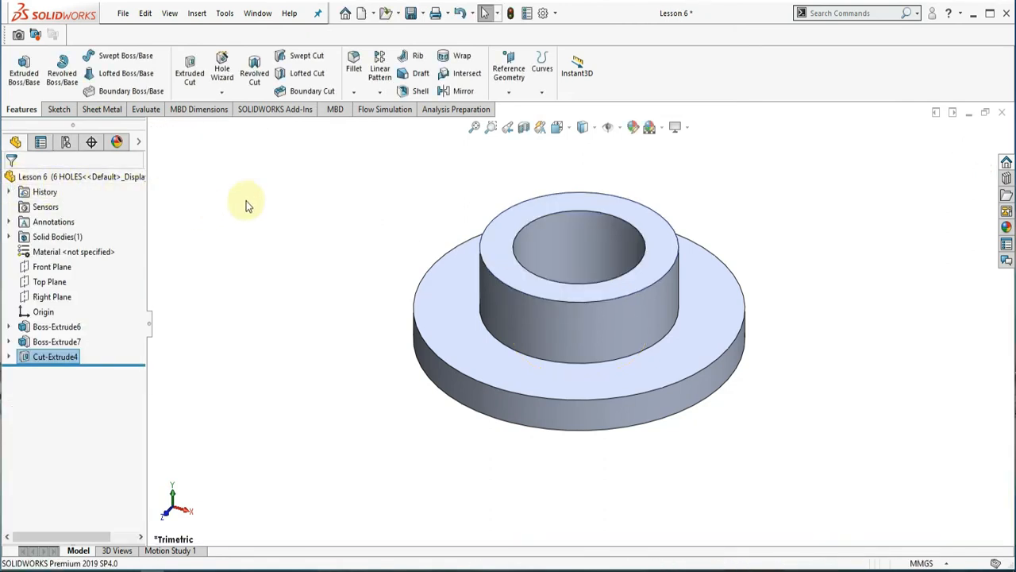
# Step: Switch to the Top view orientation to look straight down on the part
pyautogui.click(558, 127)
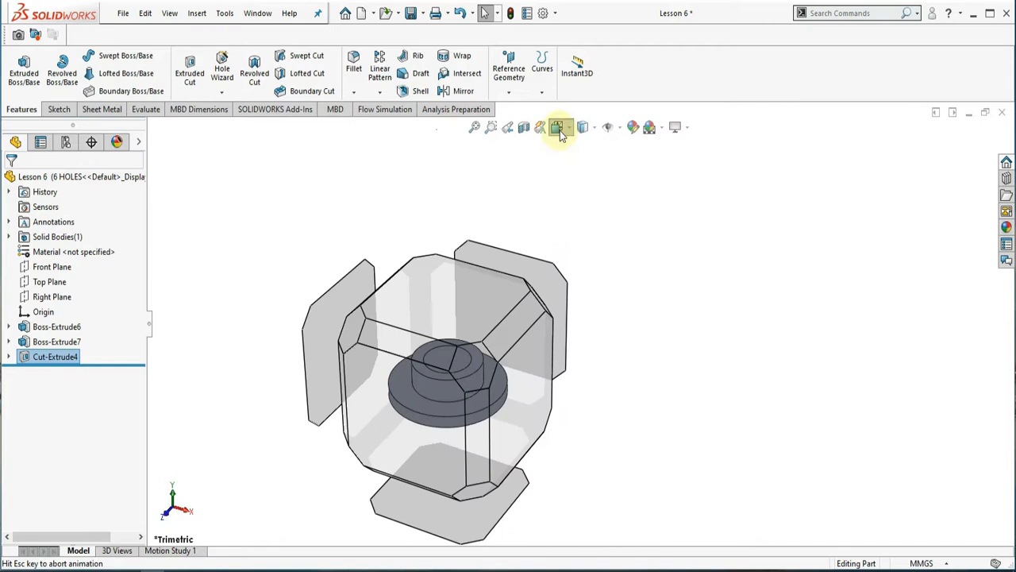
pyautogui.click(560, 127)
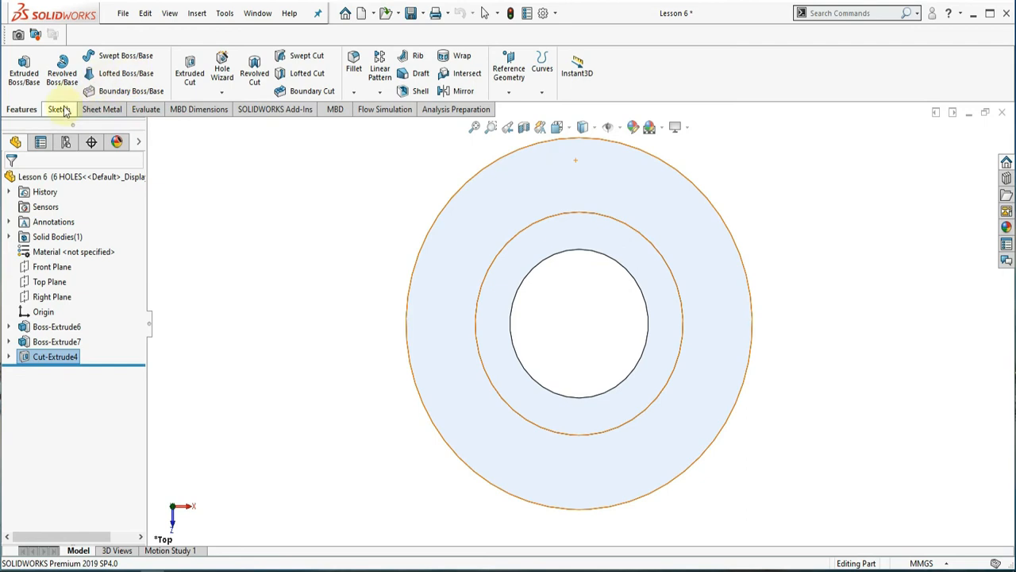
pyautogui.click(56, 109)
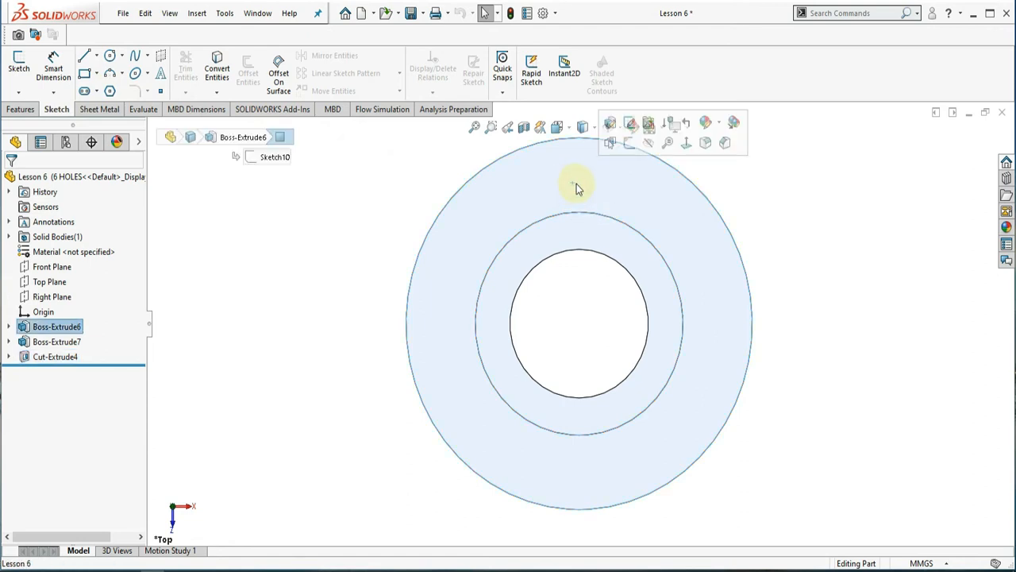
# Step: Sketch a circle above the bore on the flange: 8 mm diameter, 40 mm from origin
pyautogui.click(109, 54)
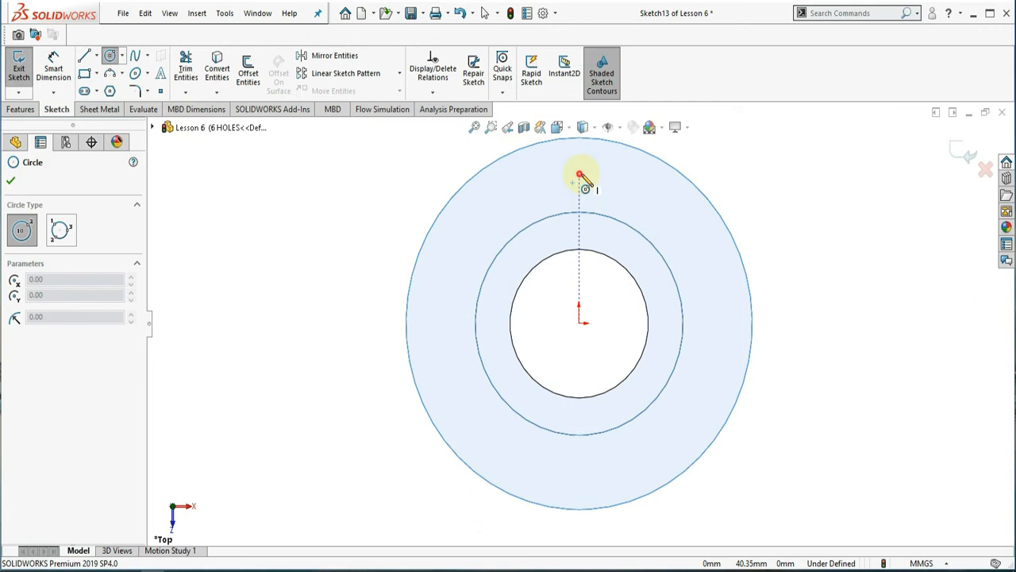
pyautogui.click(580, 174)
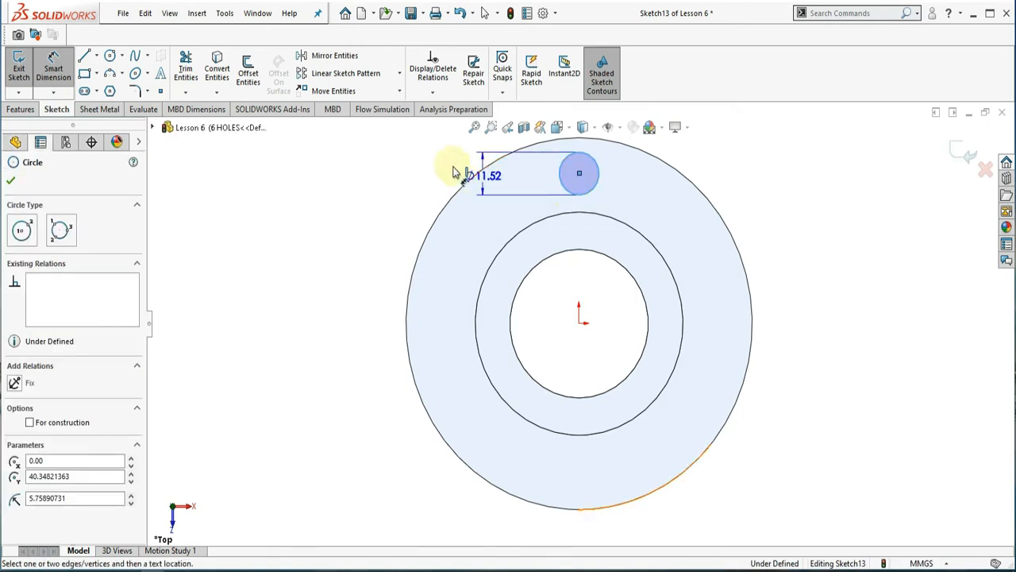
pyautogui.click(488, 175)
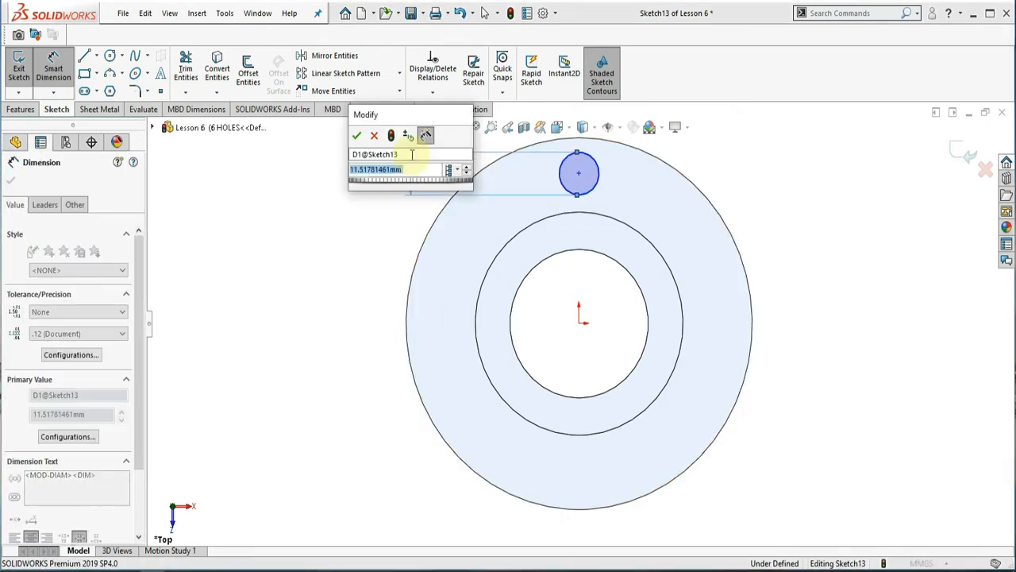
pyautogui.click(356, 135)
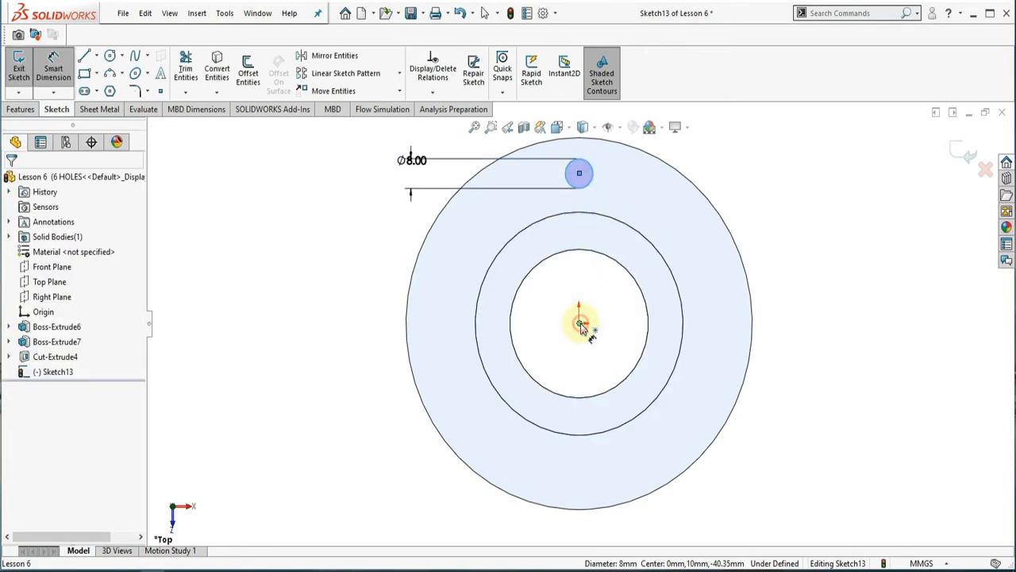
pyautogui.click(579, 324)
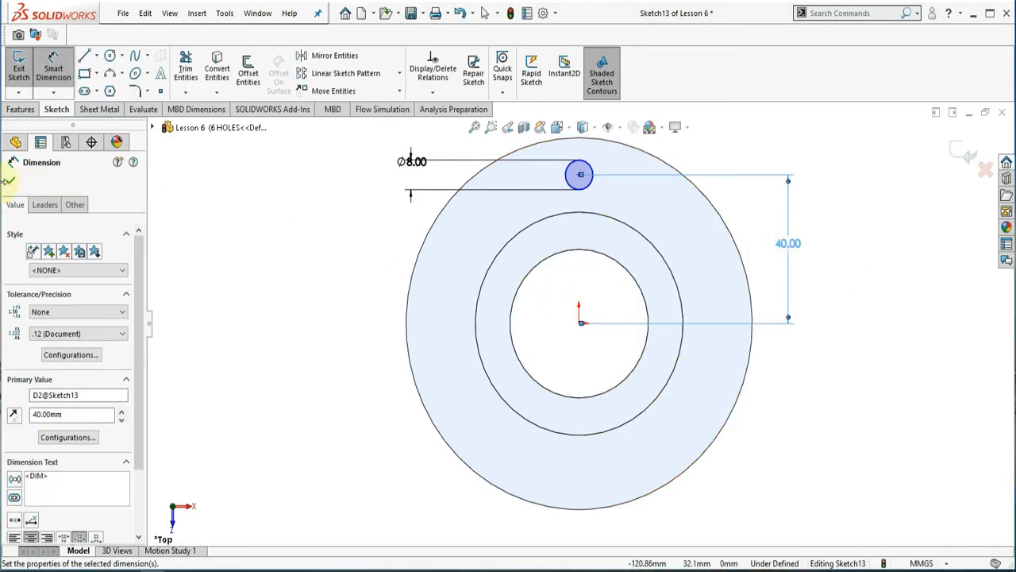
pyautogui.click(21, 108)
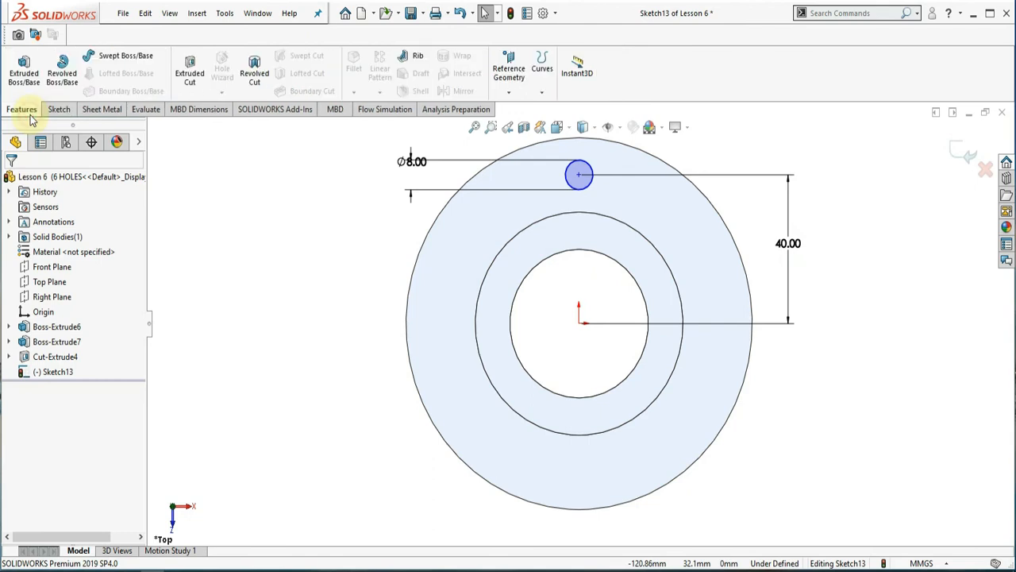
# Step: Cut the 8 mm circle Through All into the flange
pyautogui.click(190, 67)
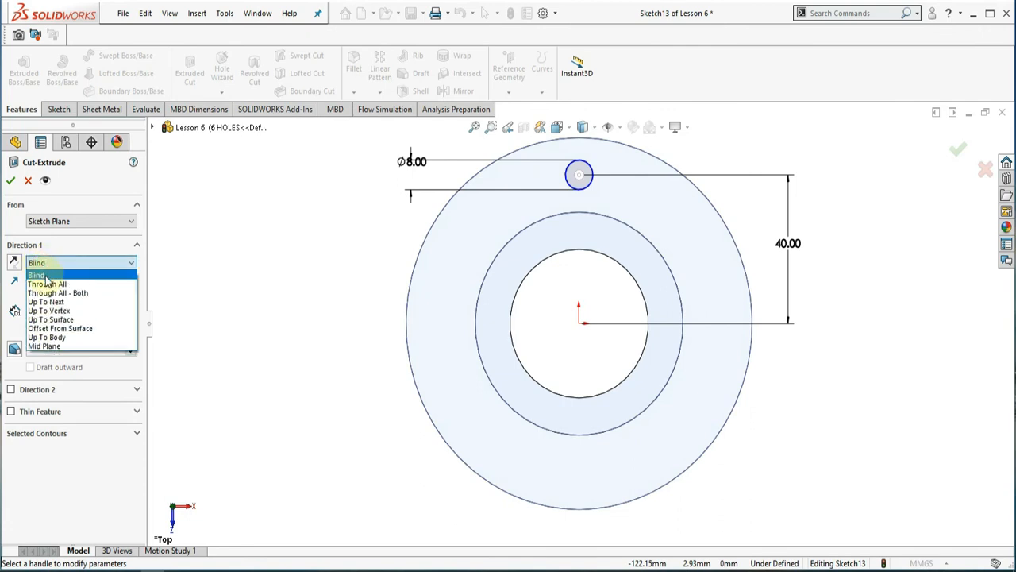
pyautogui.click(46, 284)
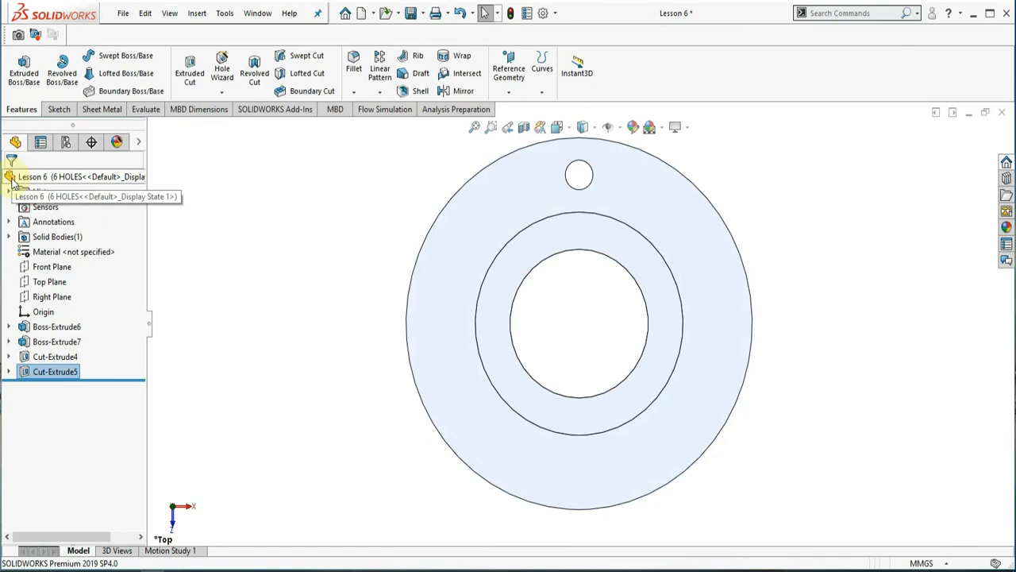
pyautogui.moveTo(315, 242)
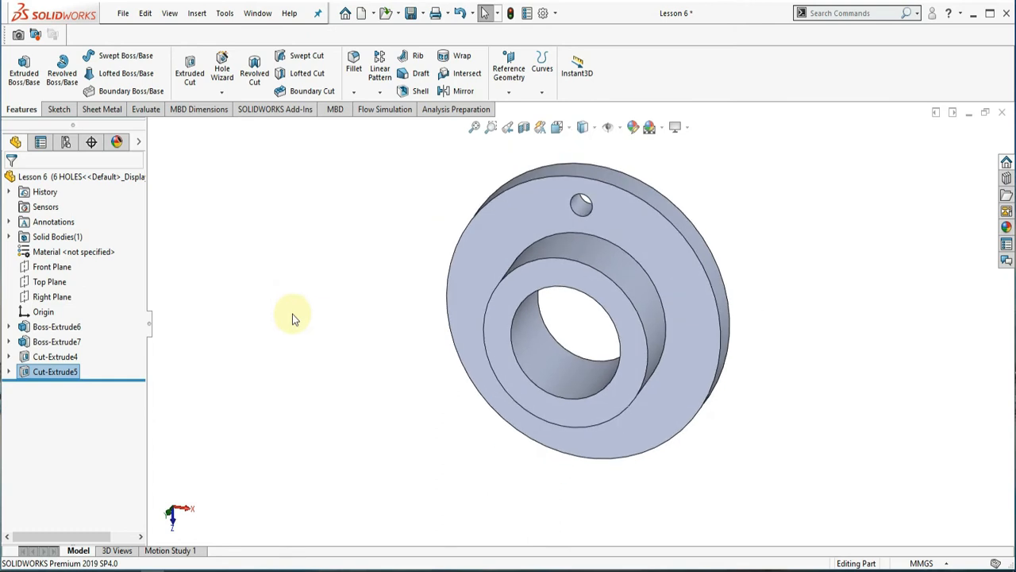
pyautogui.moveTo(206, 260)
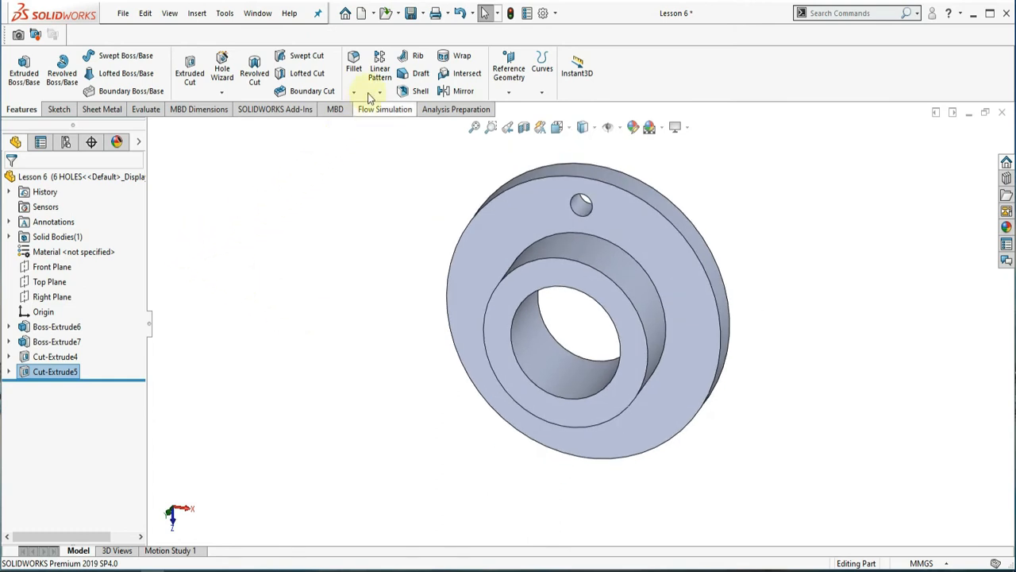
pyautogui.click(380, 67)
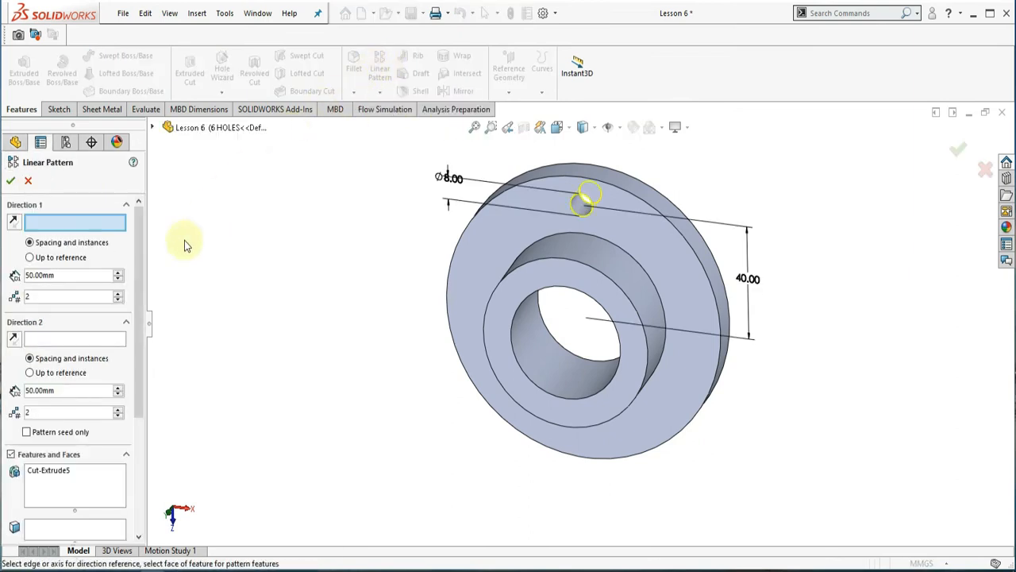
pyautogui.click(72, 222)
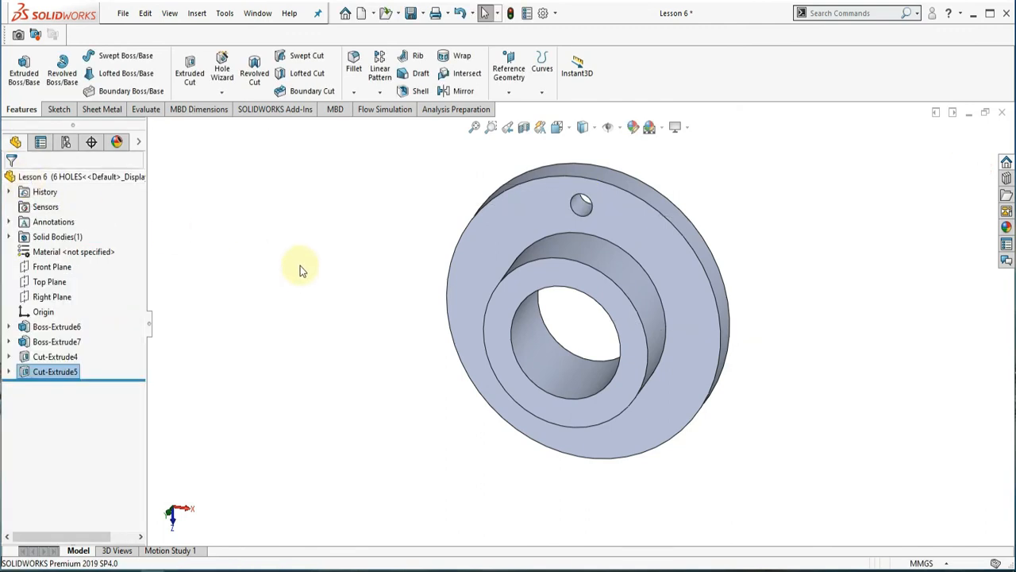
# Step: Pattern the Cut-Extrude5 hole circularly around the bore, then view the configurations
pyautogui.click(379, 91)
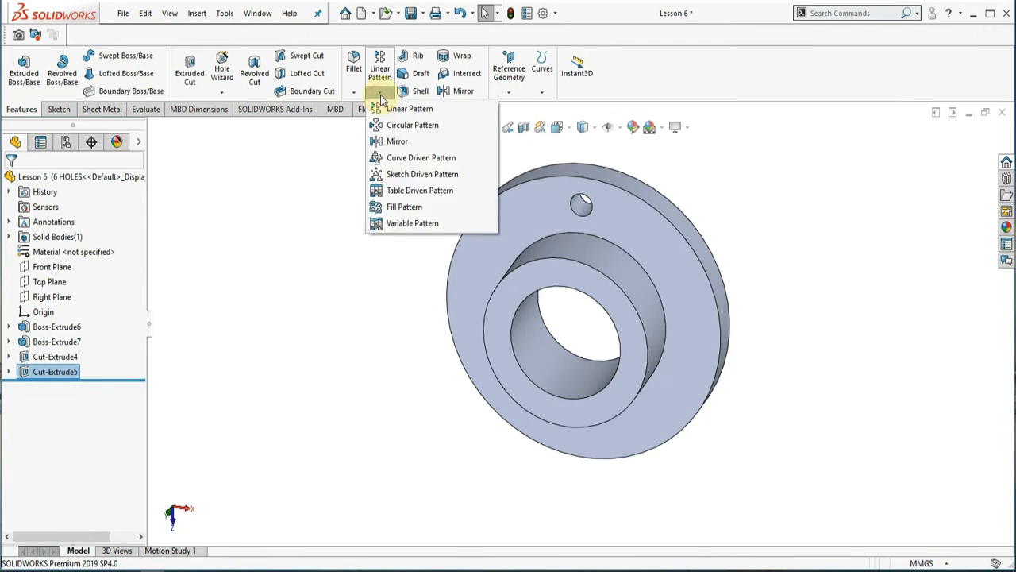
pyautogui.moveTo(412, 125)
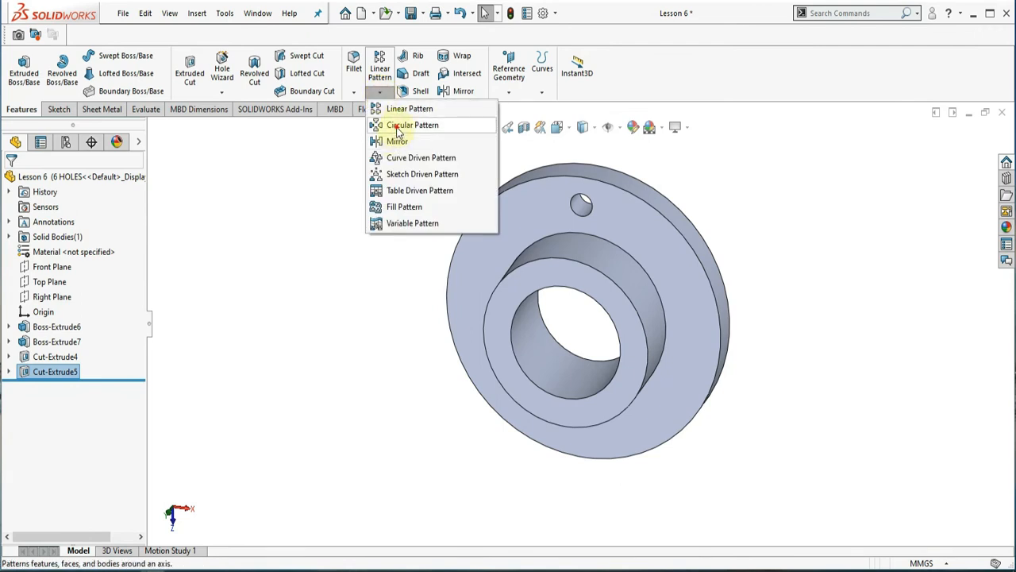
pyautogui.click(412, 124)
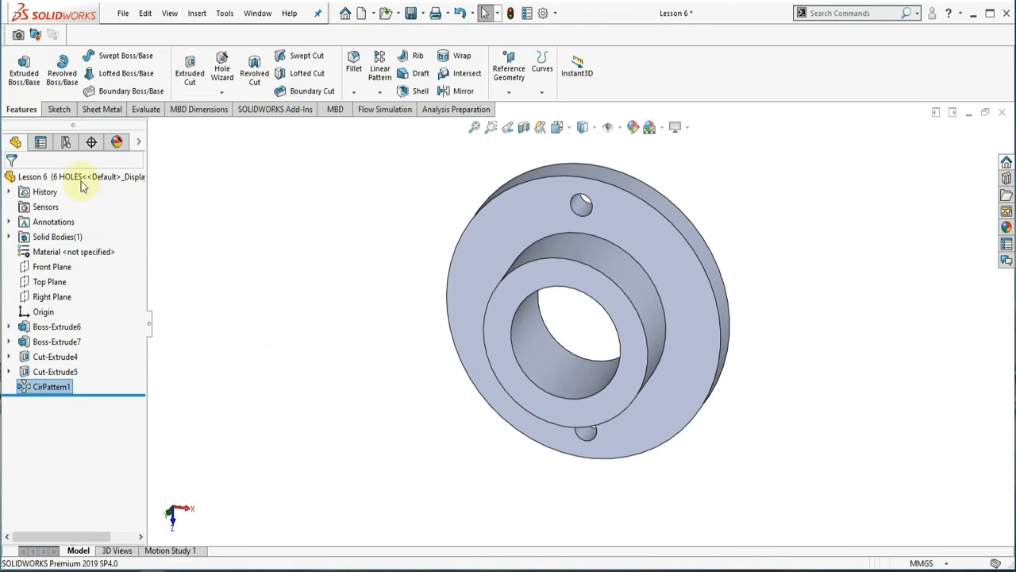
pyautogui.click(65, 143)
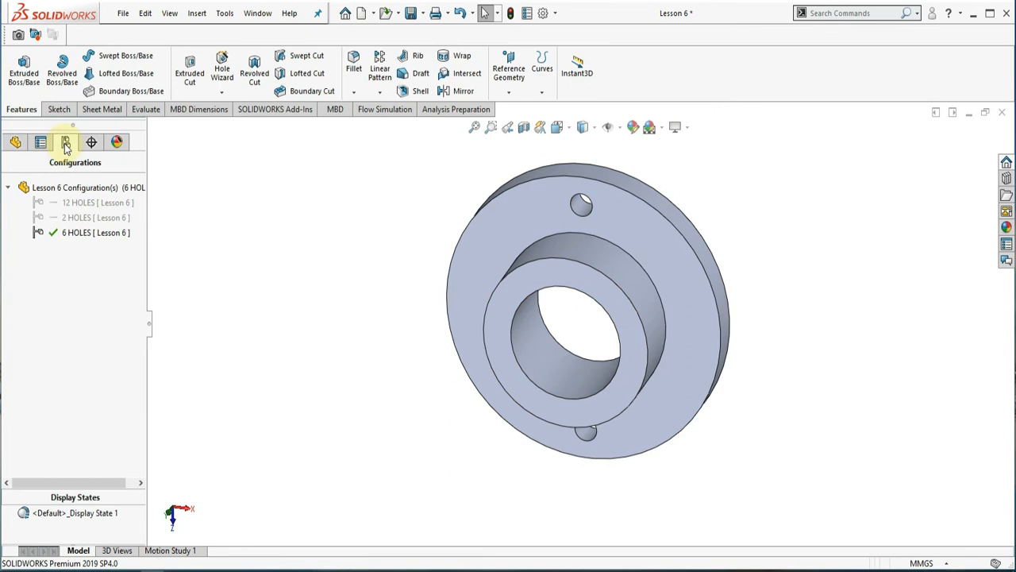
# Step: Delete the 12 HOLES and 2 HOLES configurations from the ConfigurationManager
pyautogui.click(80, 203)
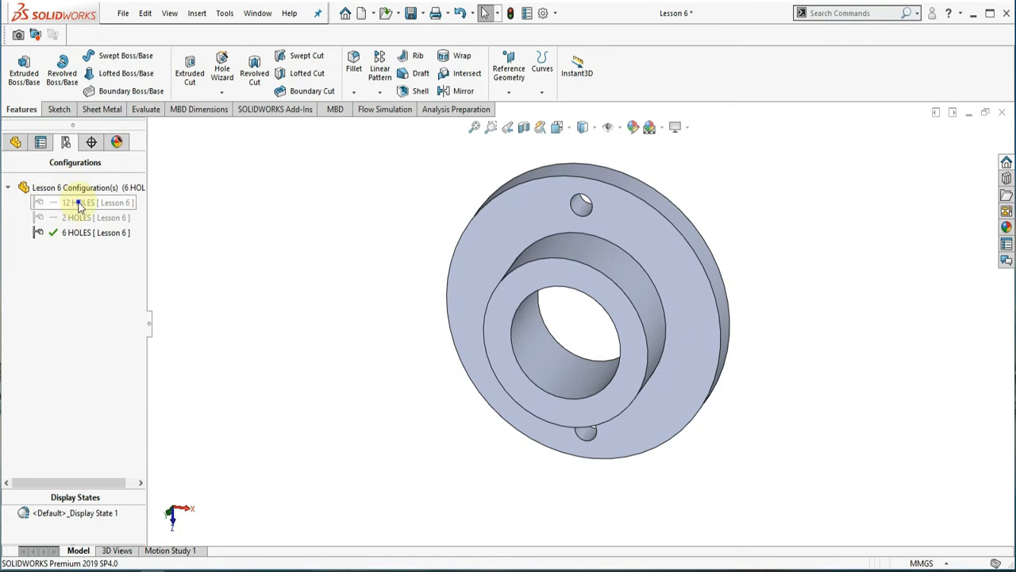
pyautogui.click(109, 262)
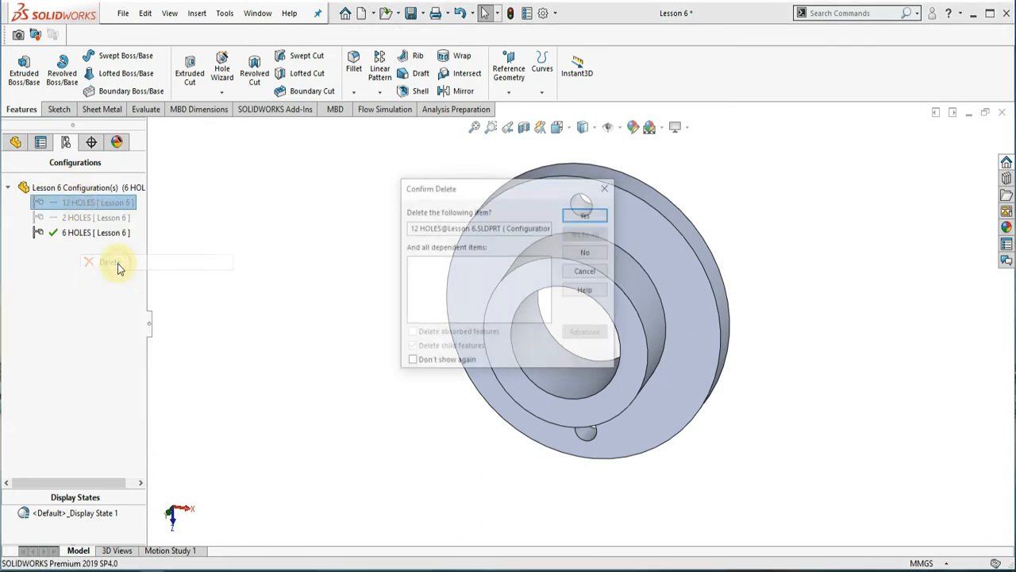
pyautogui.click(585, 215)
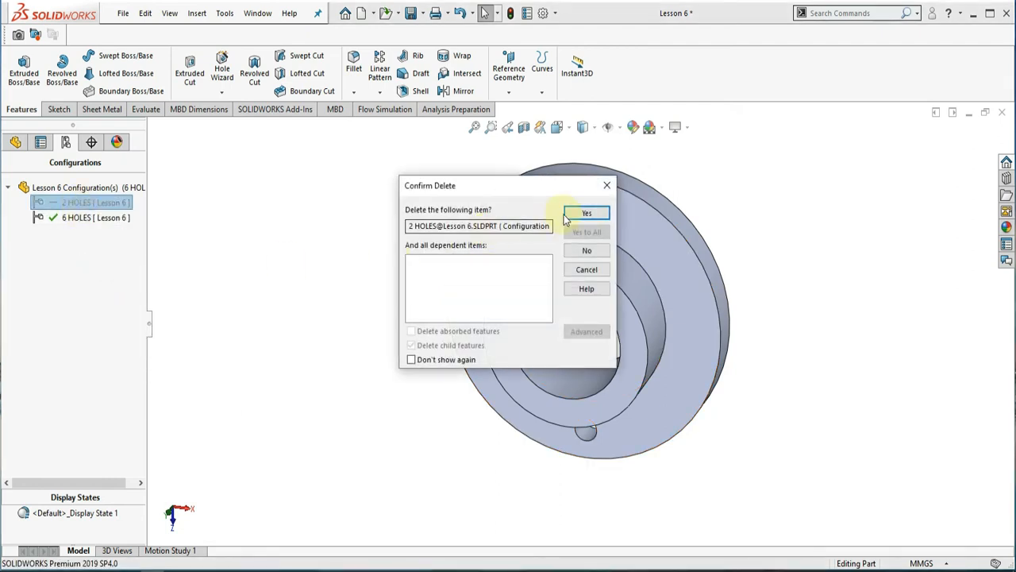
pyautogui.click(587, 213)
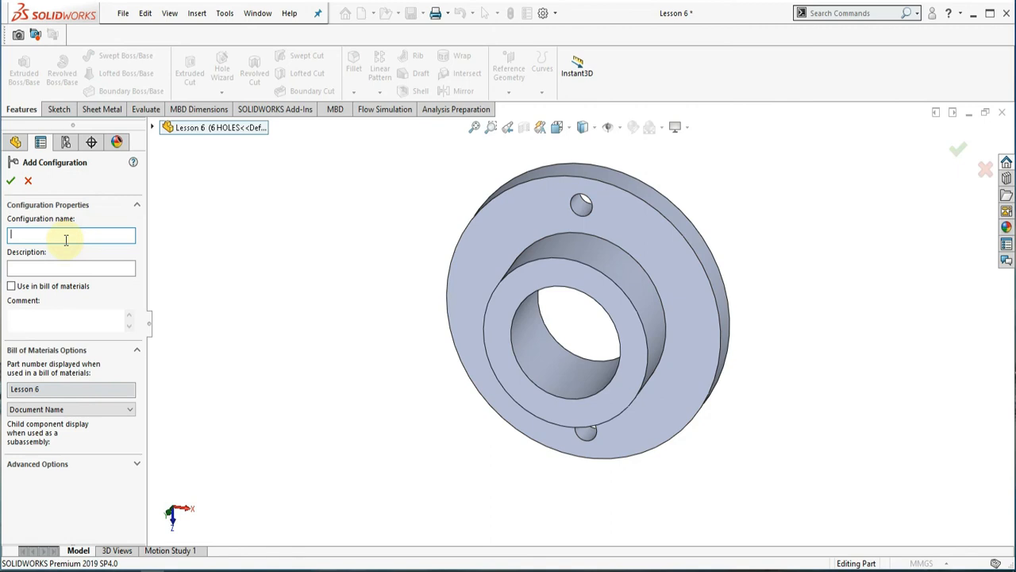
# Step: Name the new configuration DEFAULT and delete the 6 HOLES configuration
pyautogui.write('DEFAU')
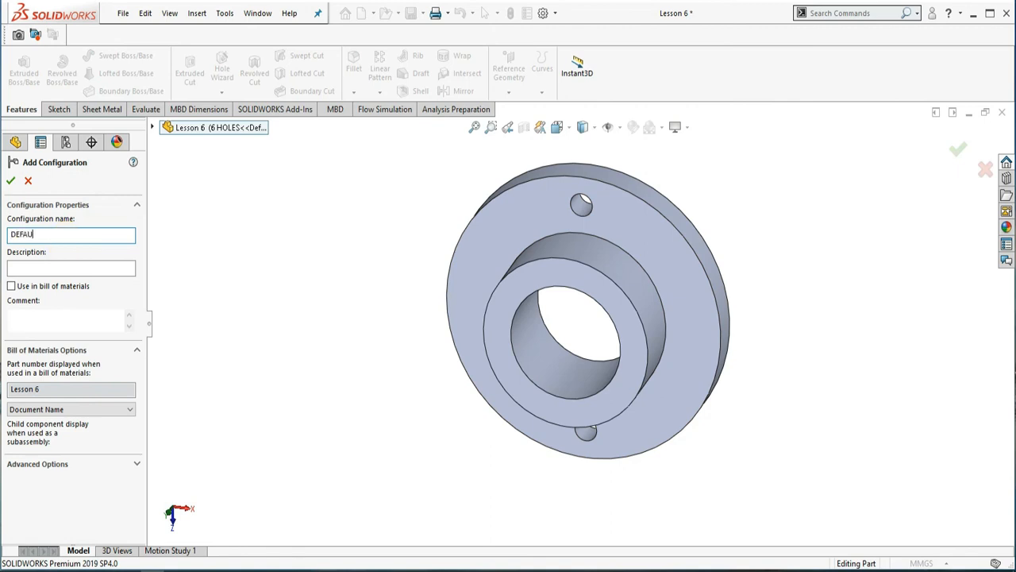
pyautogui.write('LT')
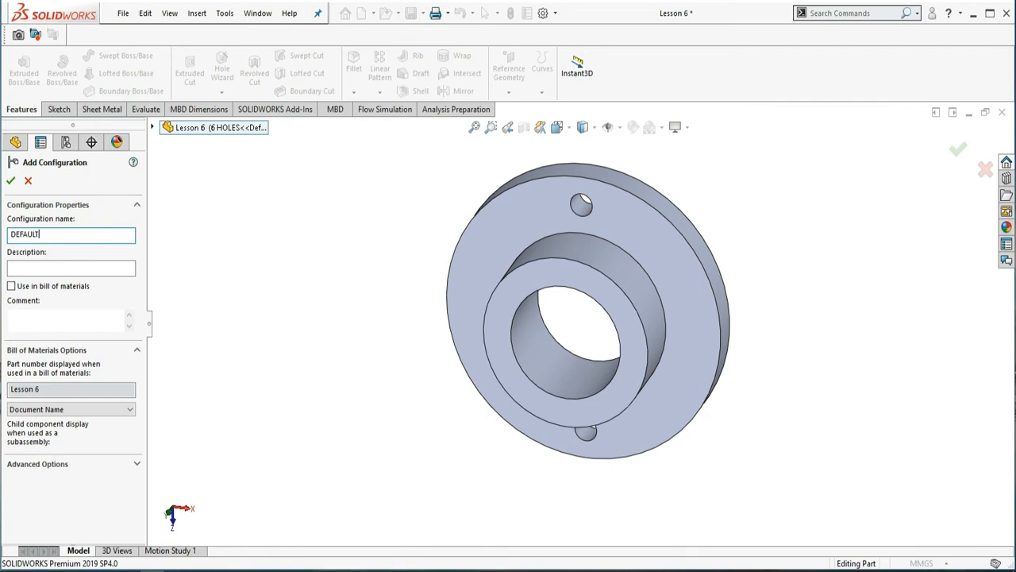
pyautogui.click(11, 181)
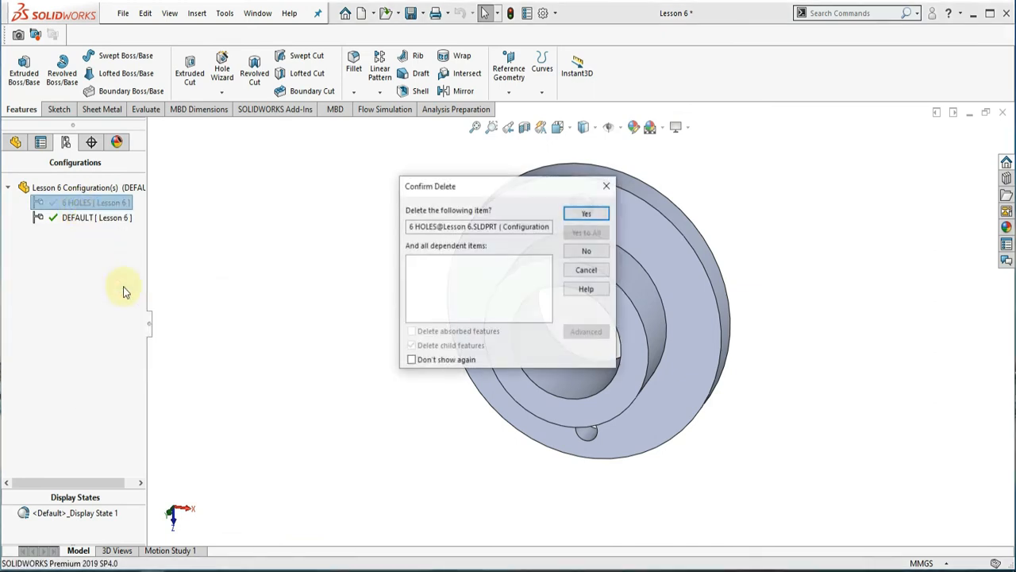
pyautogui.click(586, 213)
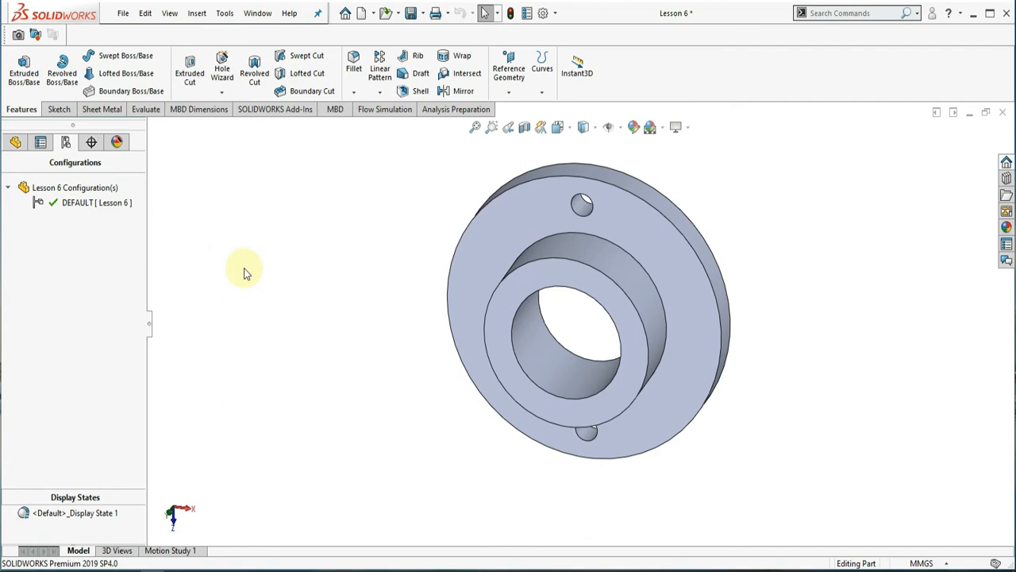
pyautogui.moveTo(242, 270)
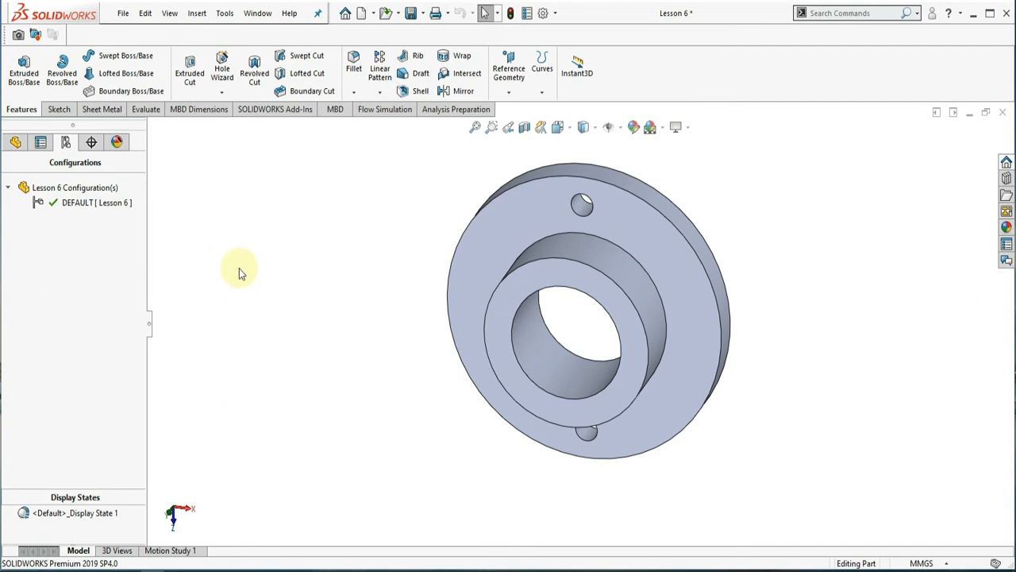
pyautogui.moveTo(234, 284)
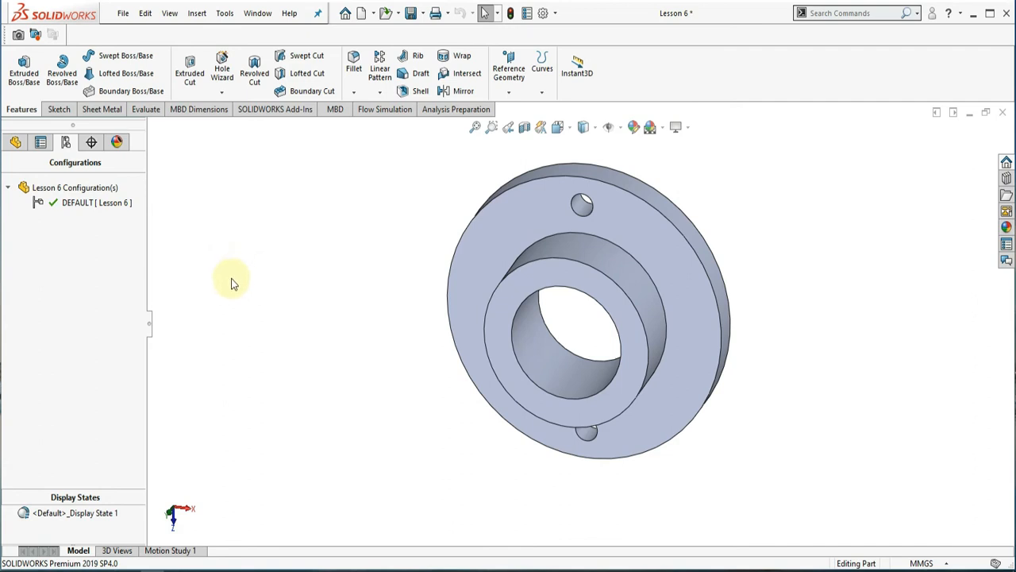
pyautogui.click(74, 187)
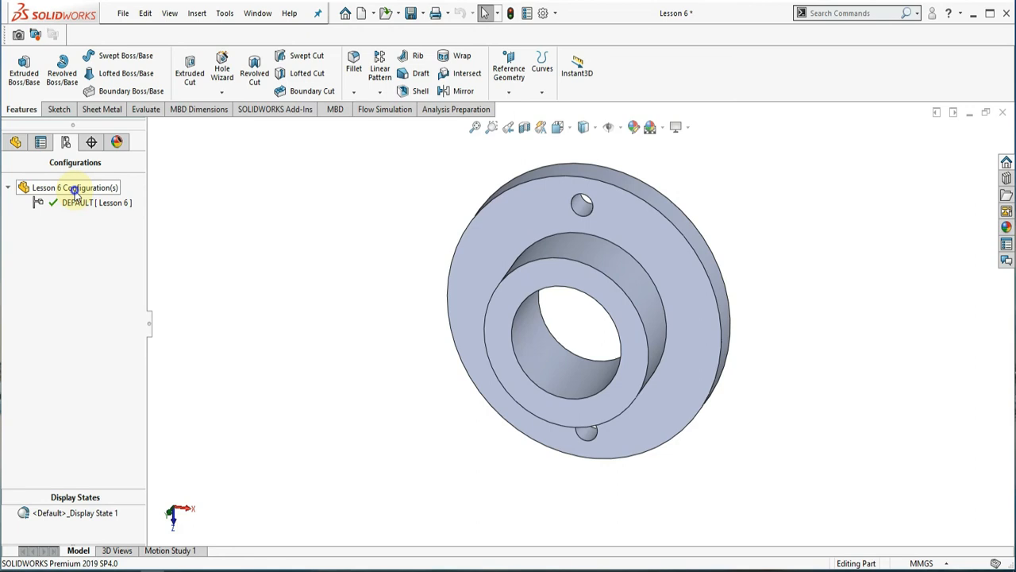
# Step: Add a new configuration named 2 HOLES
pyautogui.rightClick(69, 187)
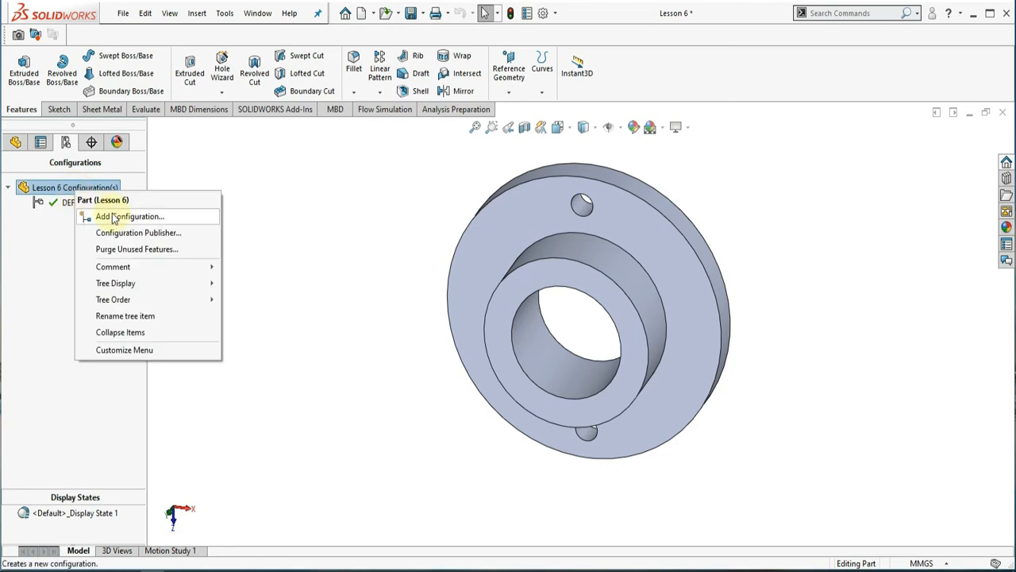
pyautogui.click(130, 216)
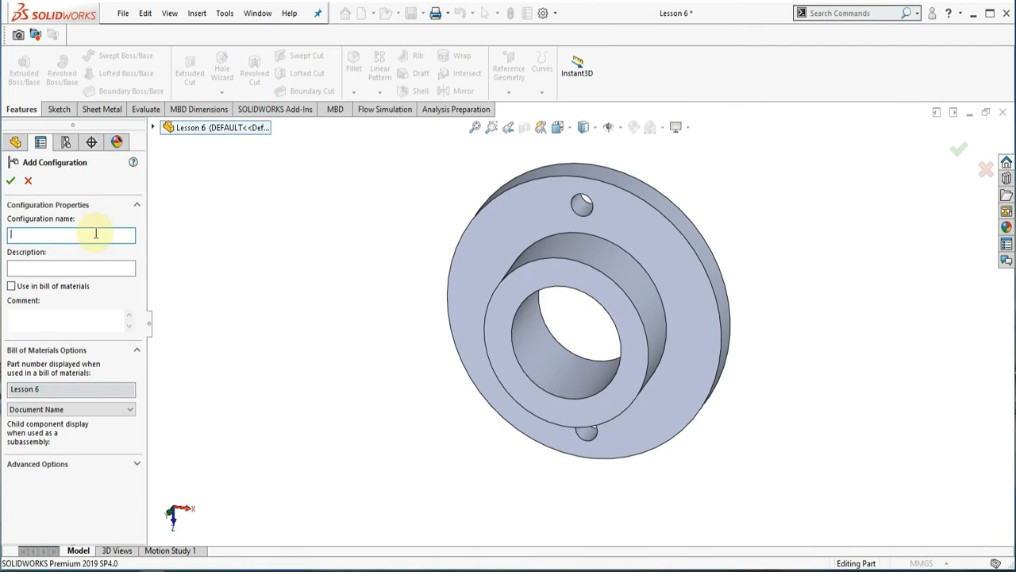
pyautogui.write('2 HOL')
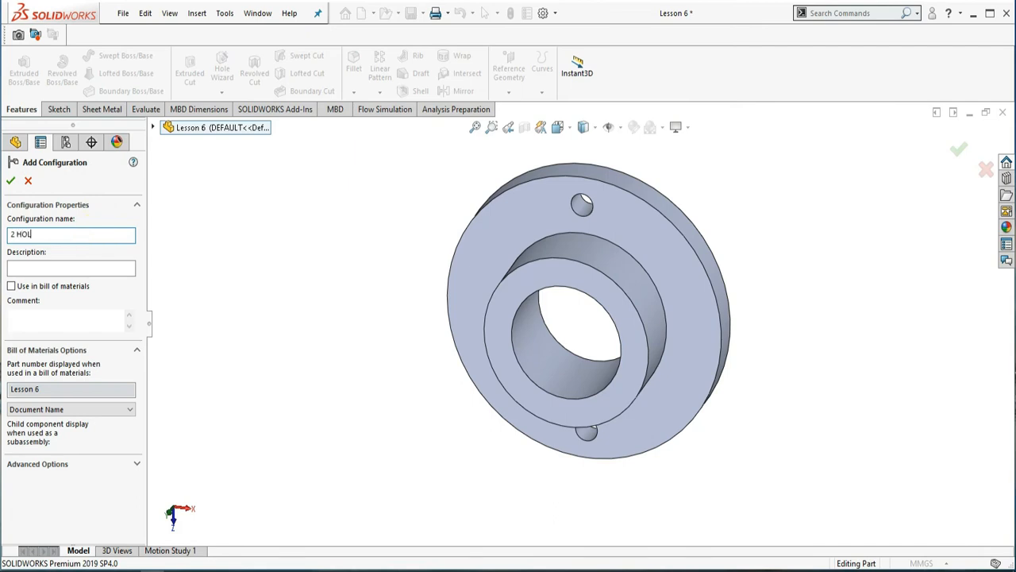
pyautogui.write('ES')
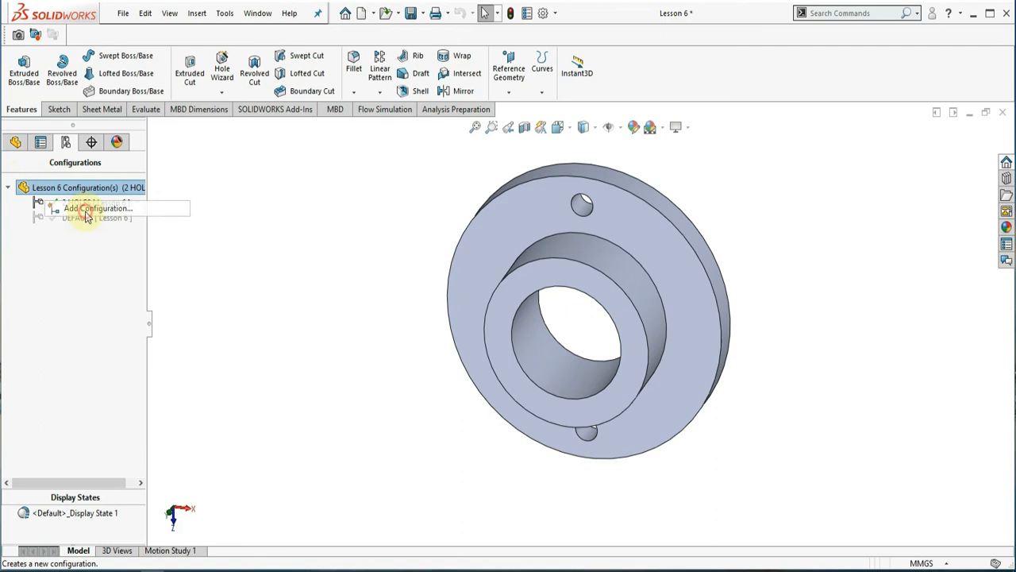
# Step: Add the 6 HOLES and 12 HOLES configurations
pyautogui.click(99, 208)
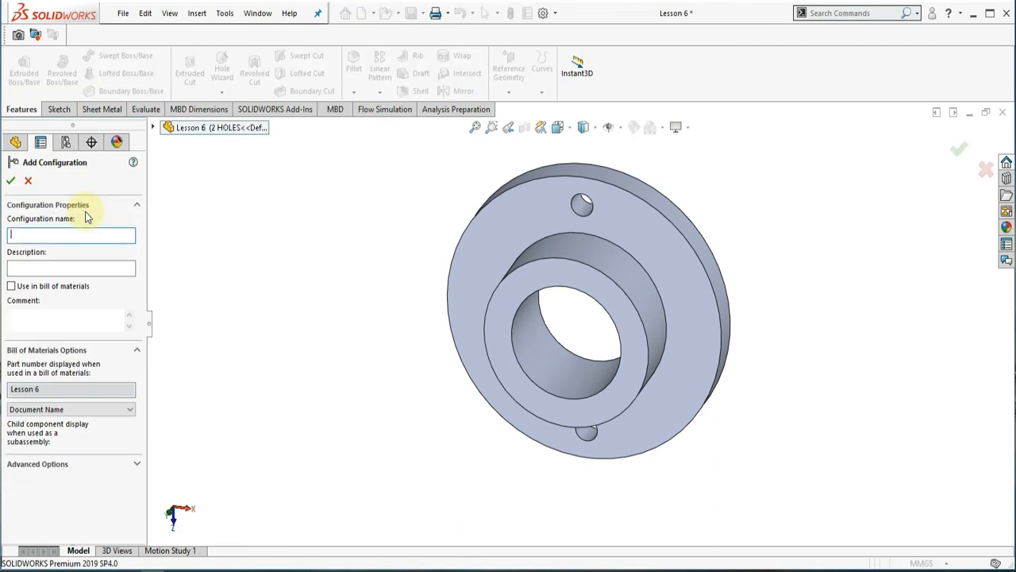
pyautogui.write('6 HOLE')
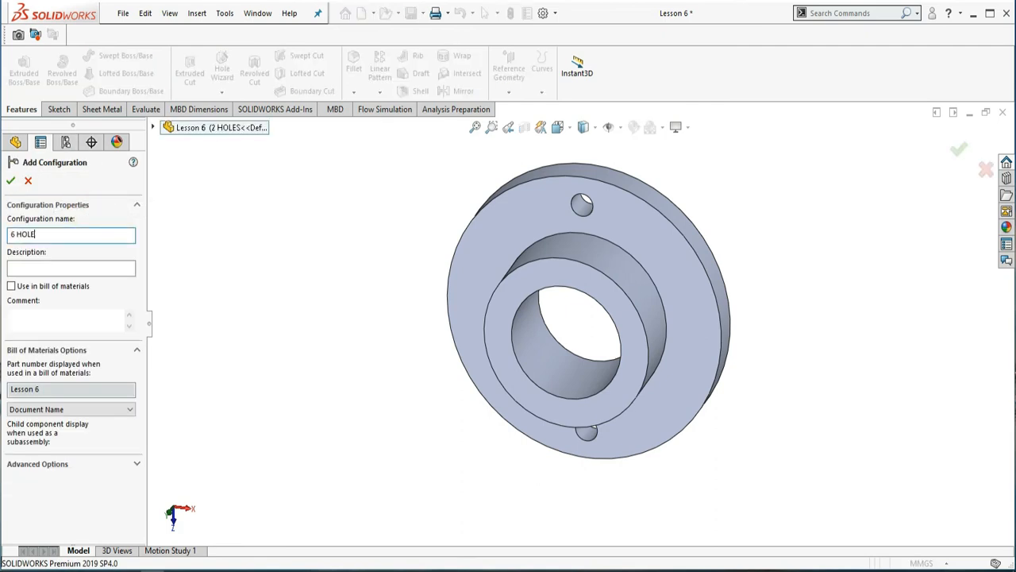
pyautogui.click(10, 181)
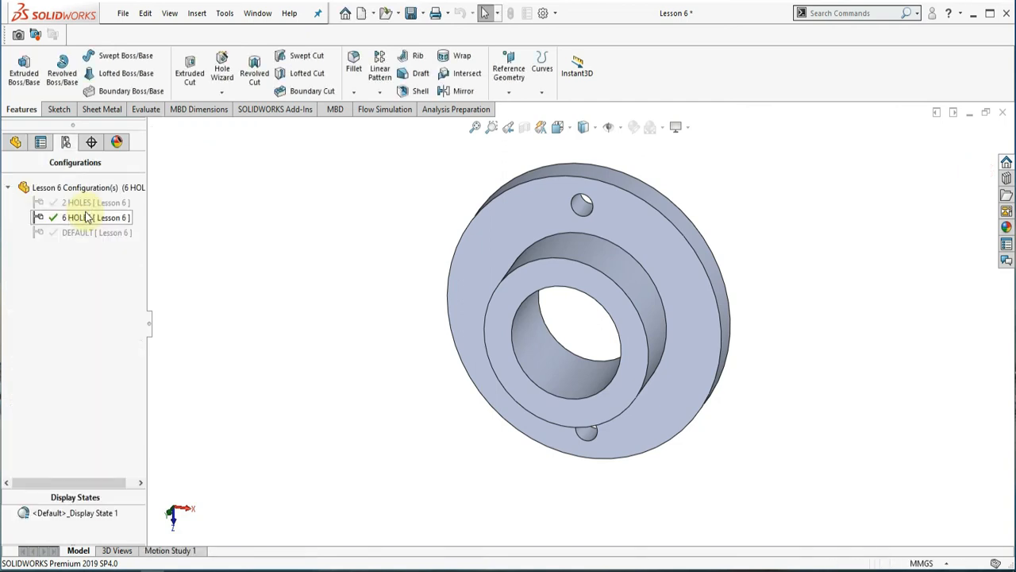
pyautogui.rightClick(76, 186)
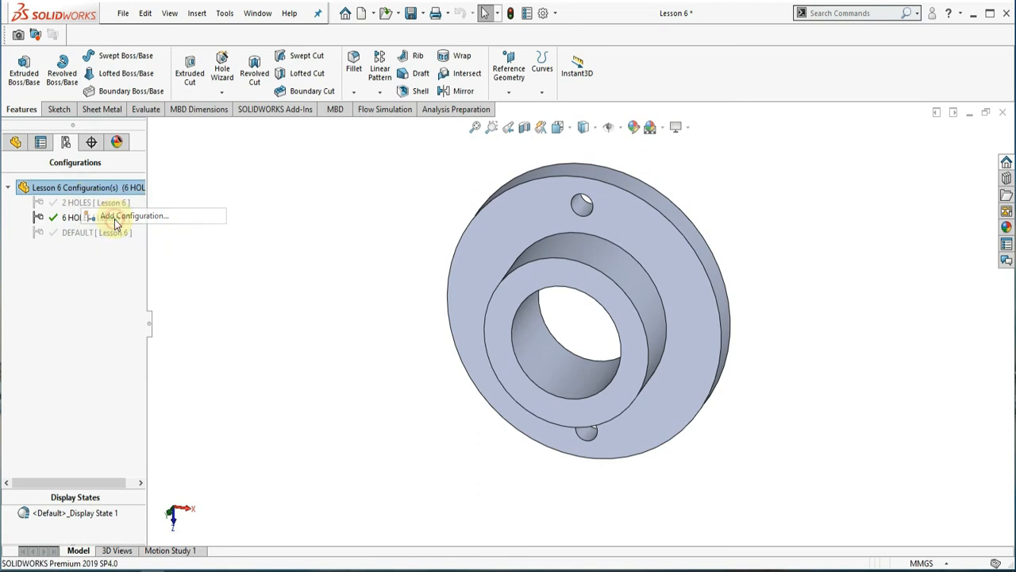
pyautogui.click(135, 216)
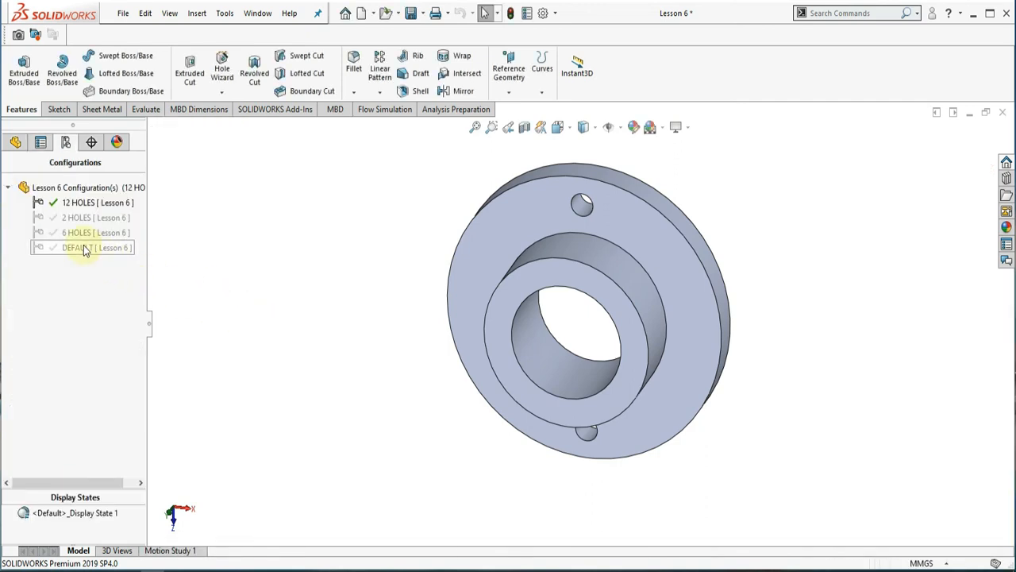
# Step: Delete the DEFAULT configuration and make 2 HOLES the active configuration
pyautogui.rightClick(84, 247)
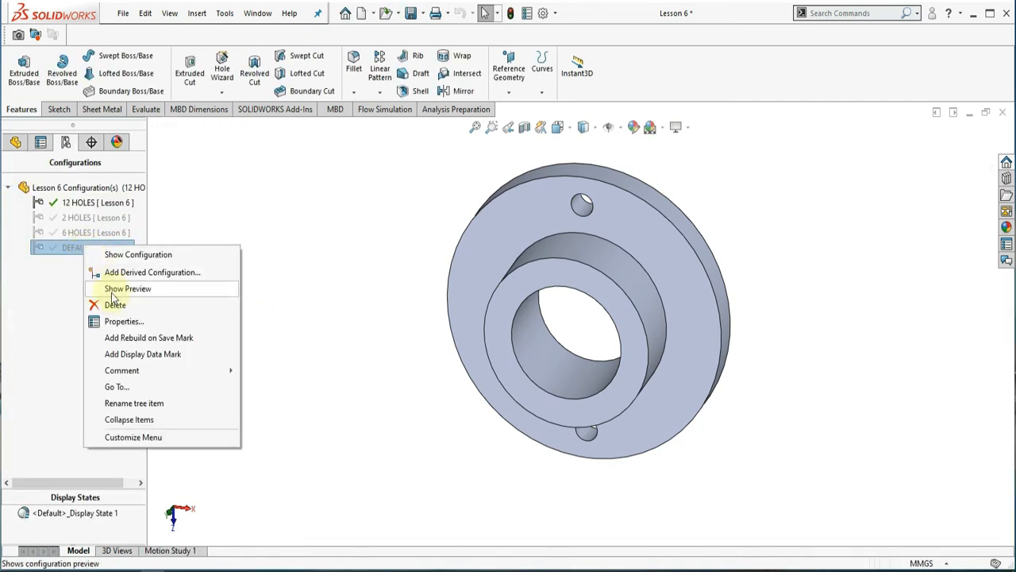
pyautogui.click(114, 304)
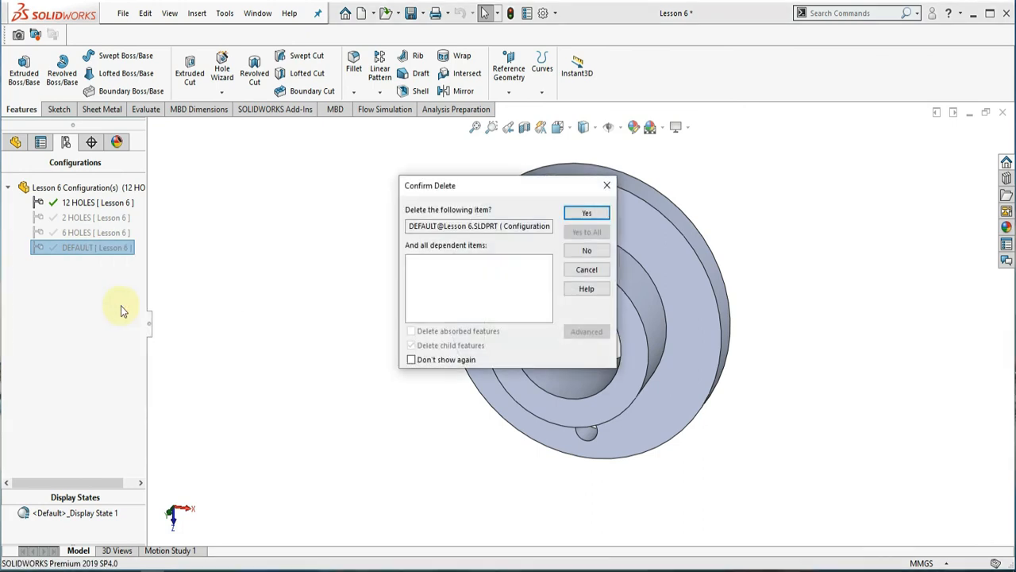
pyautogui.click(586, 213)
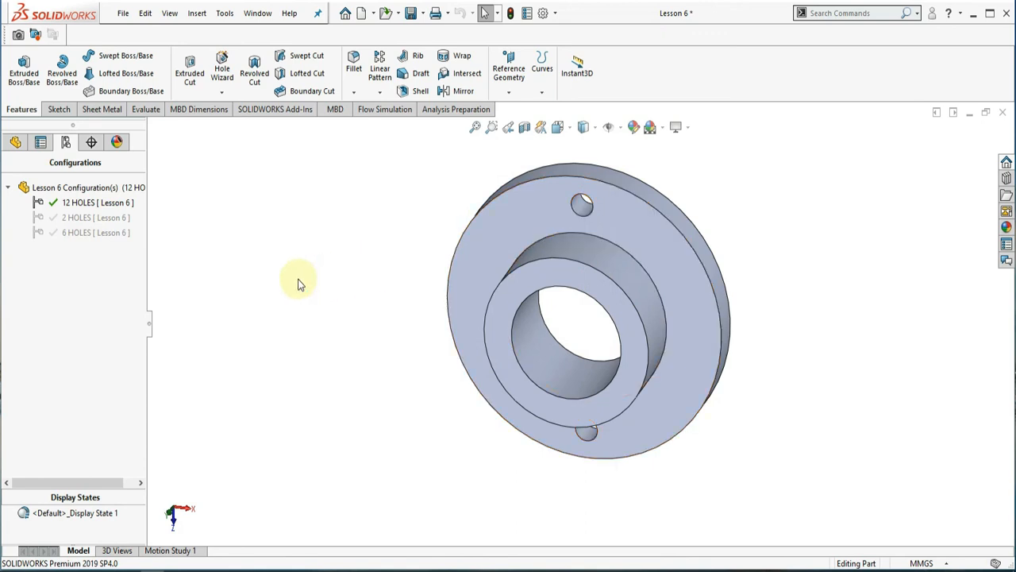
pyautogui.click(80, 217)
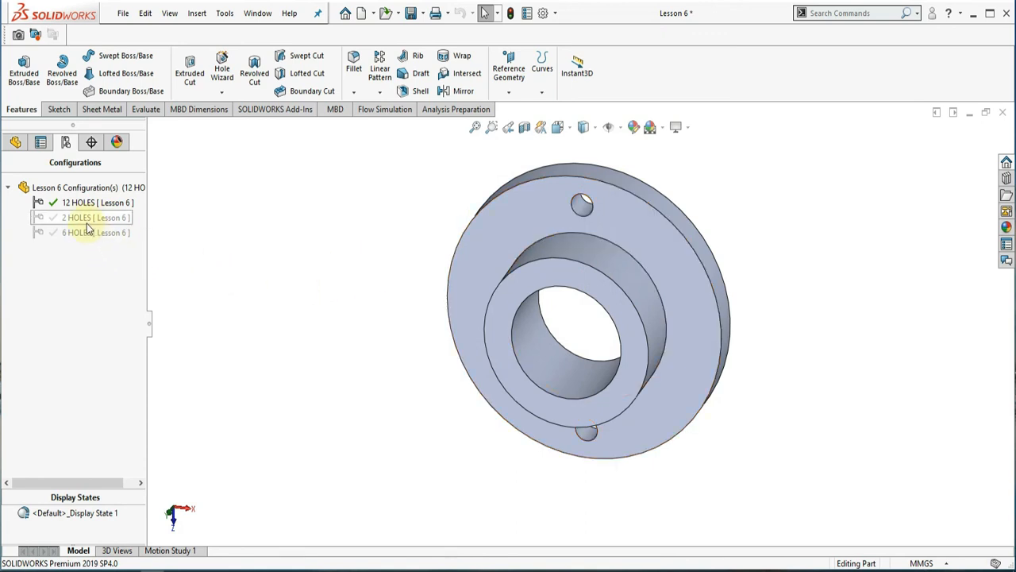
pyautogui.doubleClick(78, 217)
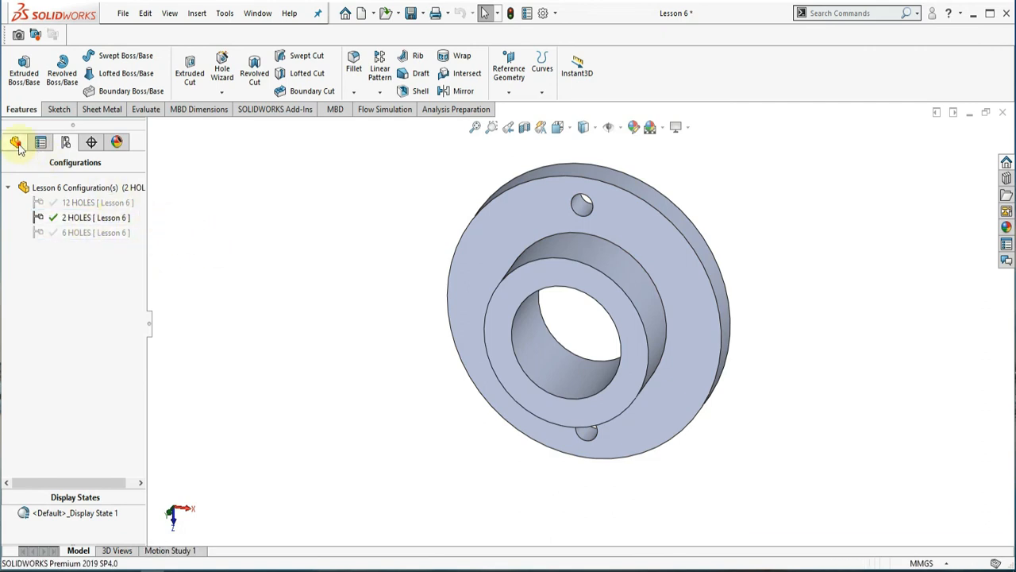
# Step: Open the per-configuration table for CirPattern1's D1 instance count
pyautogui.click(16, 143)
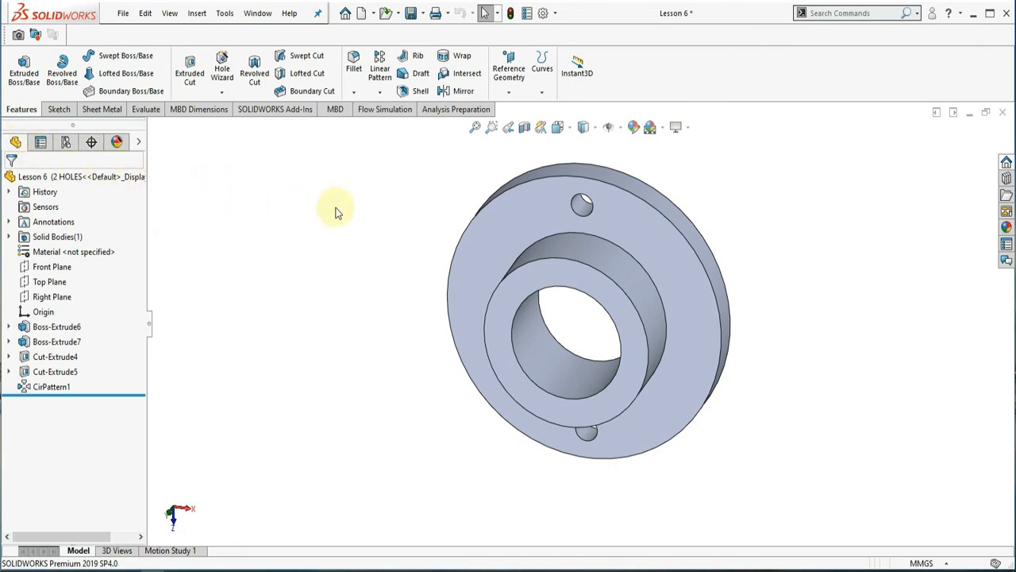
pyautogui.click(52, 387)
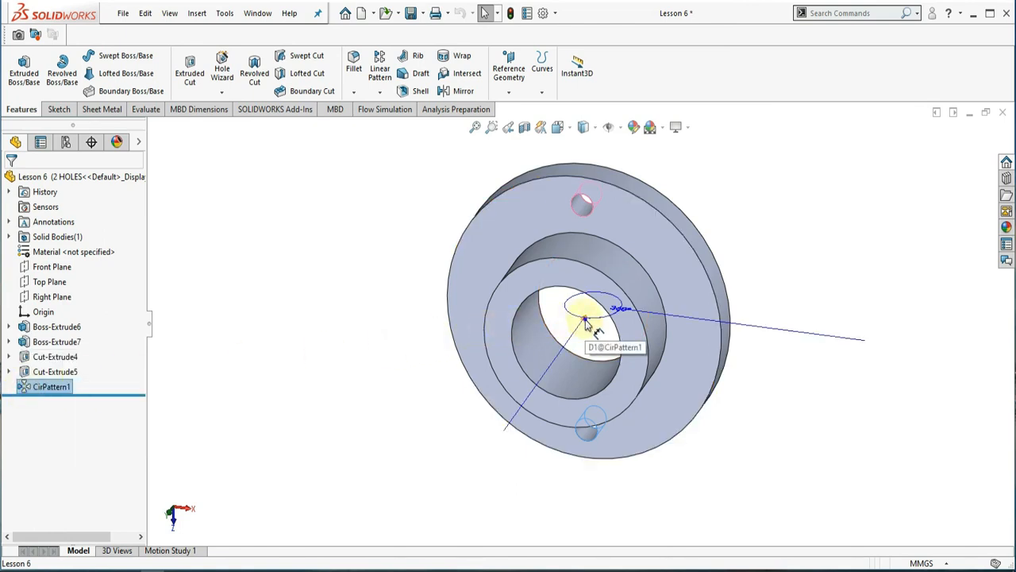
pyautogui.rightClick(588, 306)
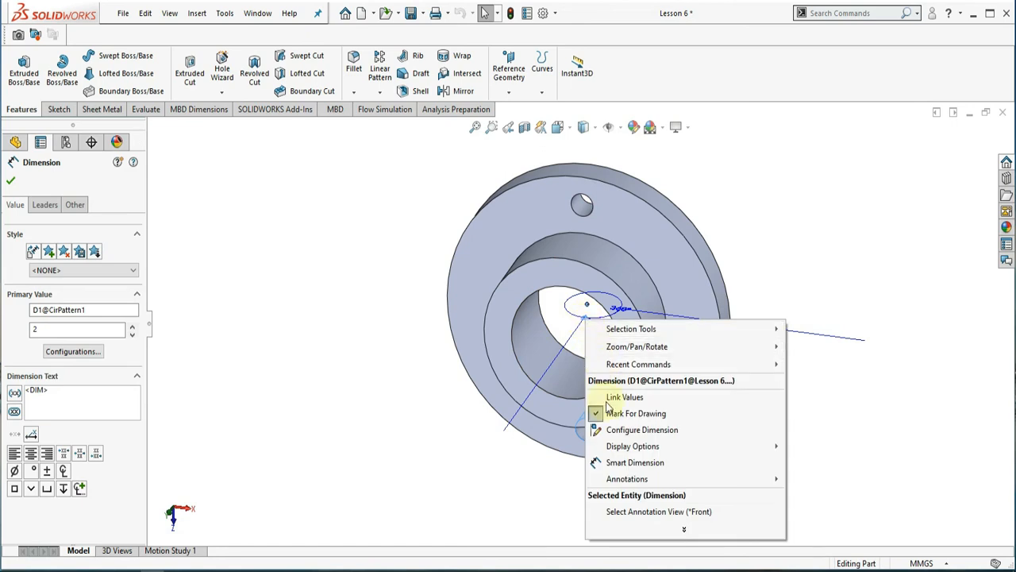
pyautogui.click(641, 430)
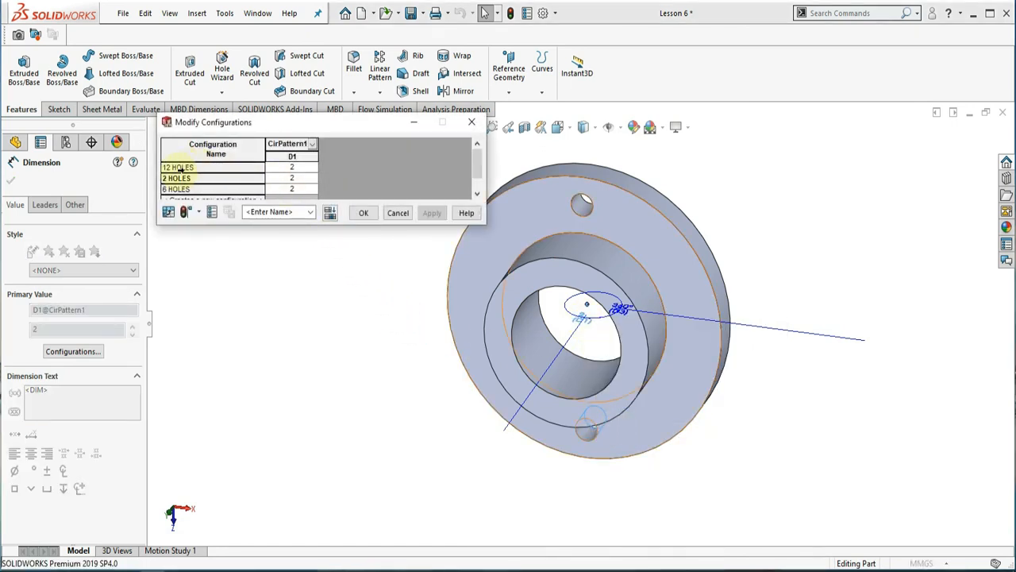
# Step: Set the D1 hole count to 12 for 12 HOLES and 6 for 6 HOLES
pyautogui.click(292, 166)
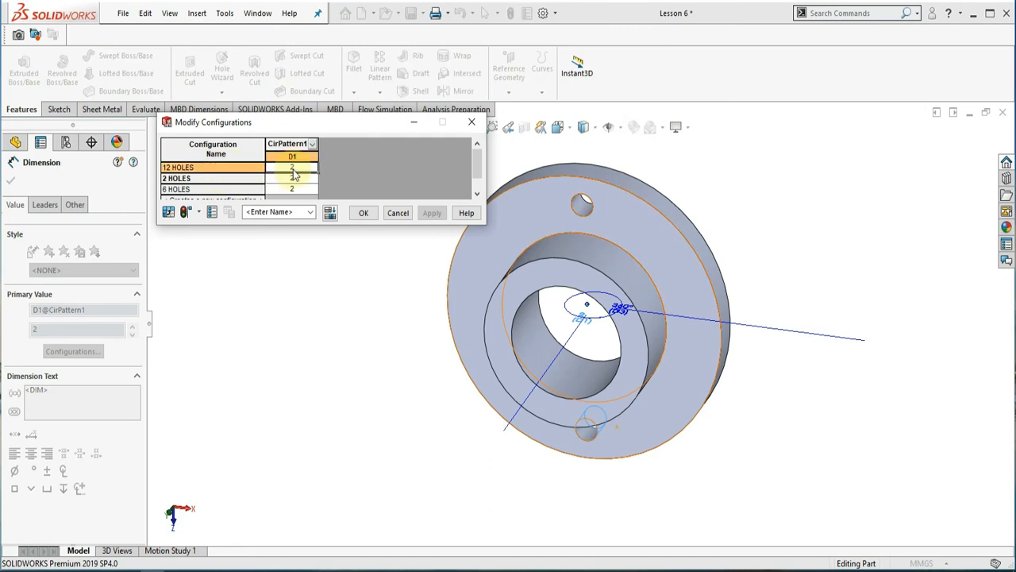
pyautogui.click(292, 168)
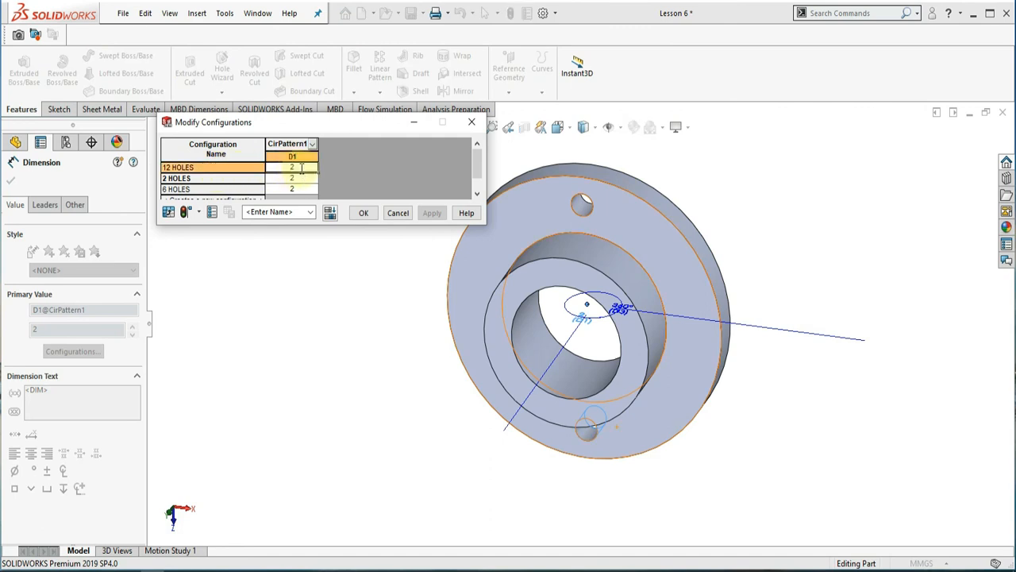
pyautogui.write('12')
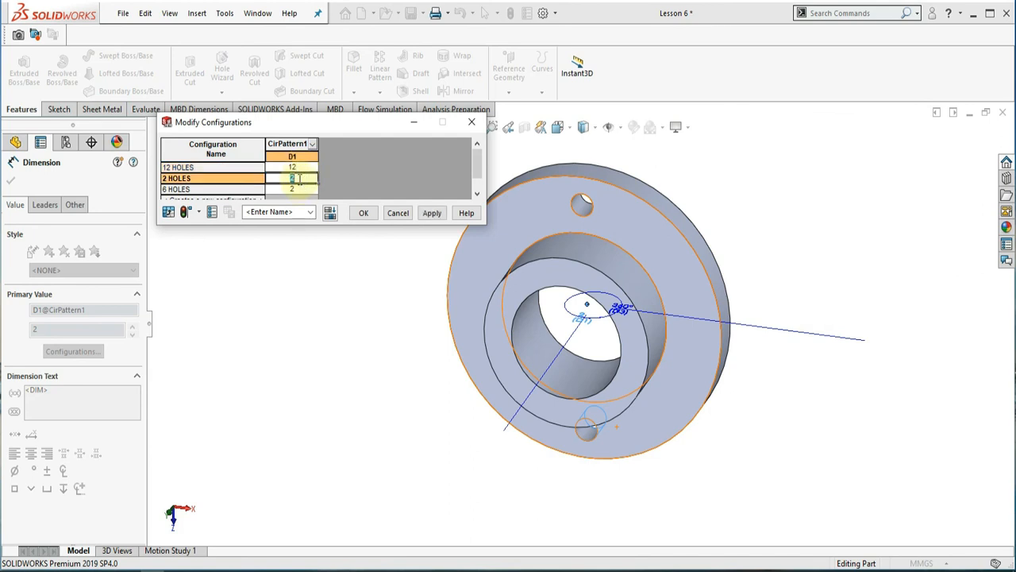
pyautogui.click(292, 189)
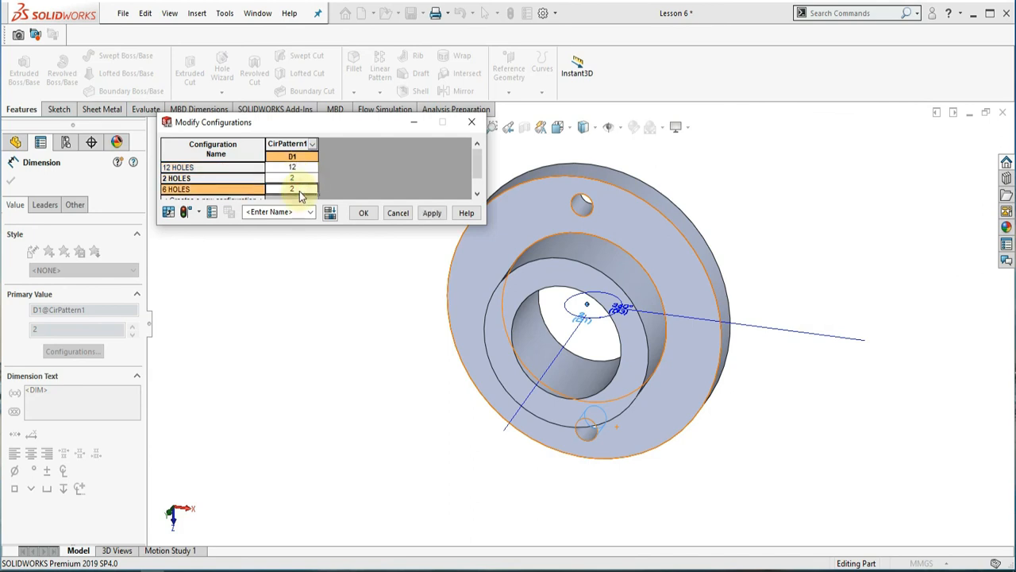
pyautogui.write('6')
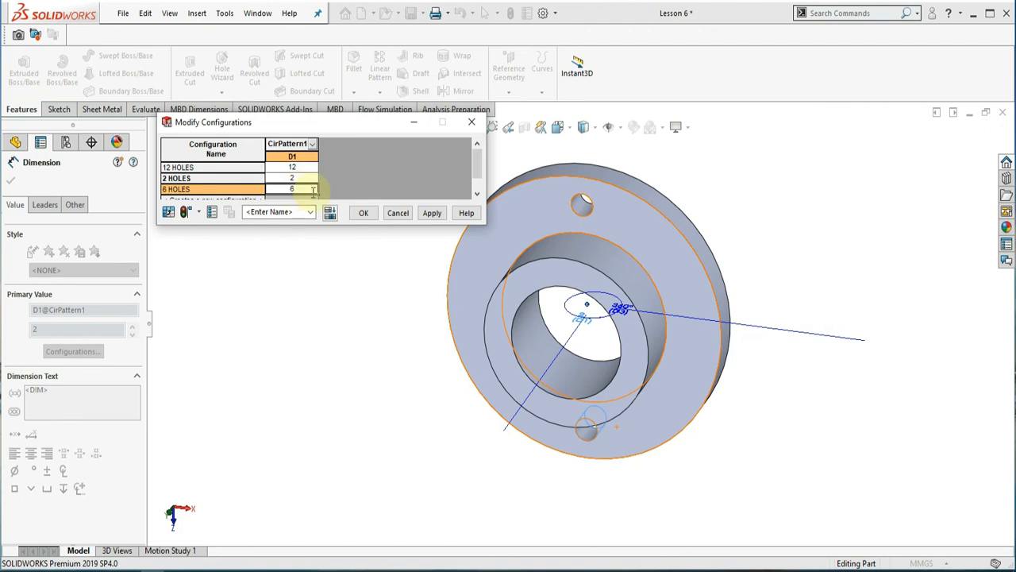
pyautogui.click(432, 212)
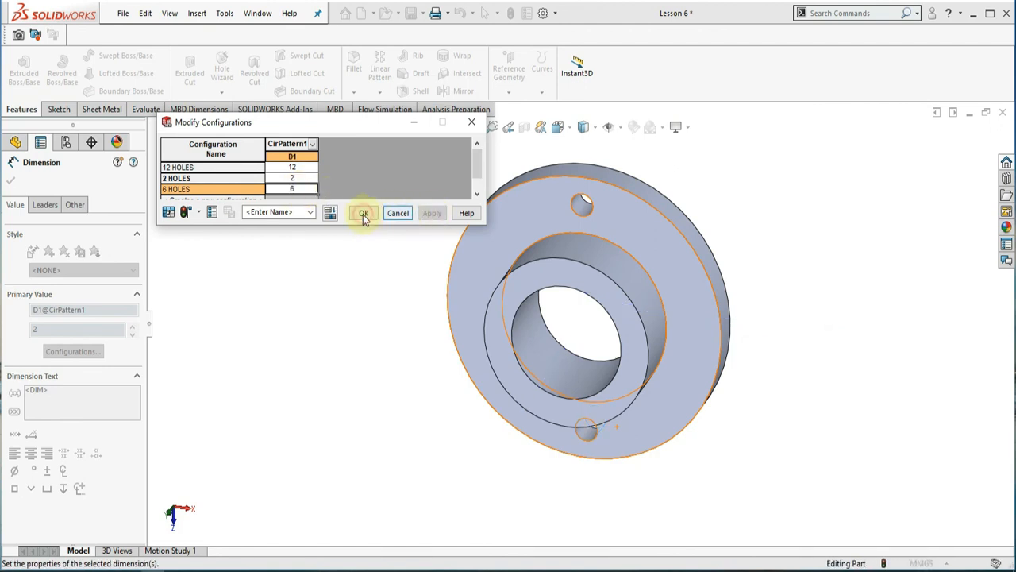
pyautogui.click(363, 213)
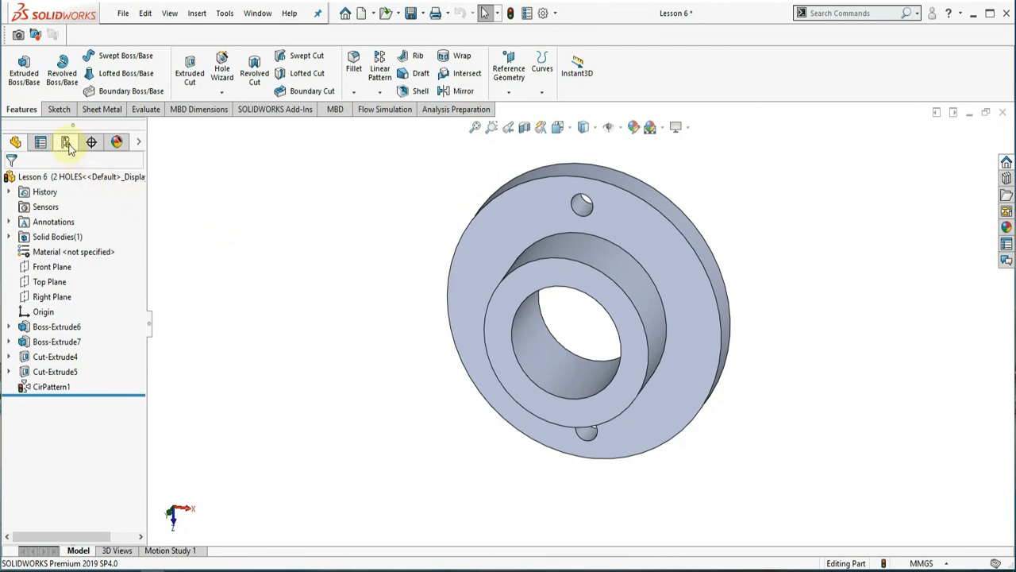
# Step: Preview the 6 HOLES and 12 HOLES configurations, then select 2 HOLES
pyautogui.click(66, 141)
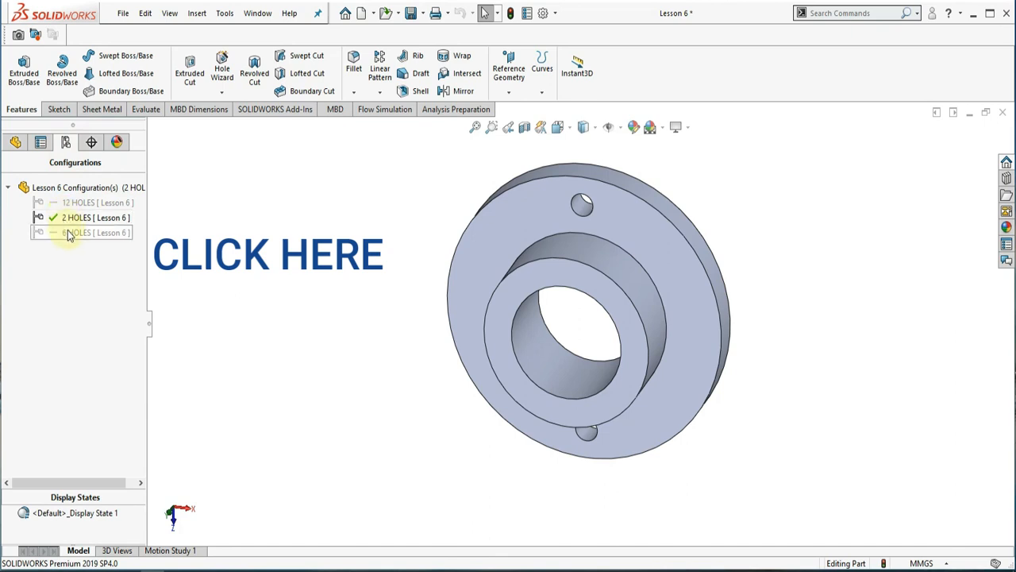
pyautogui.doubleClick(77, 232)
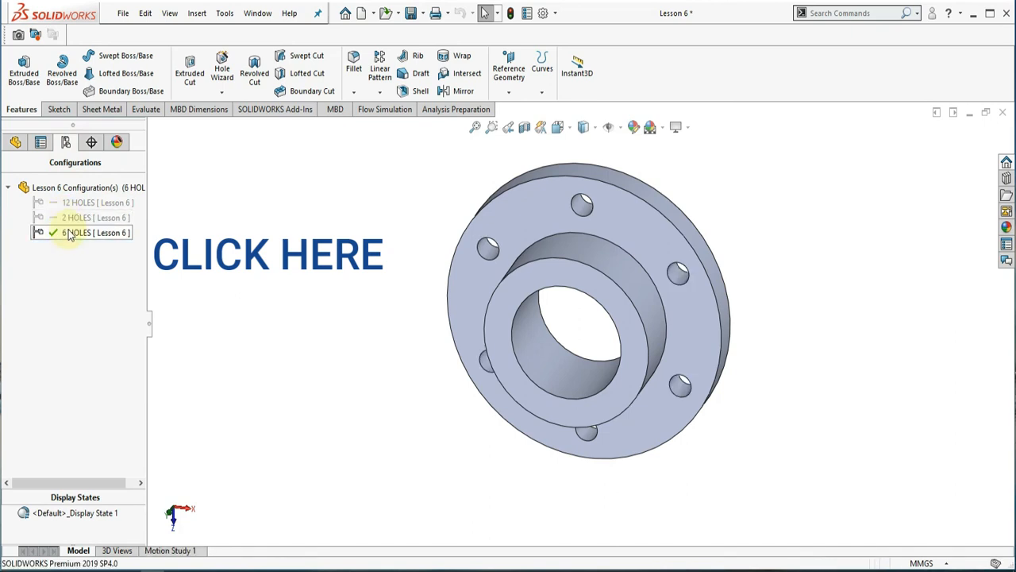
pyautogui.click(80, 202)
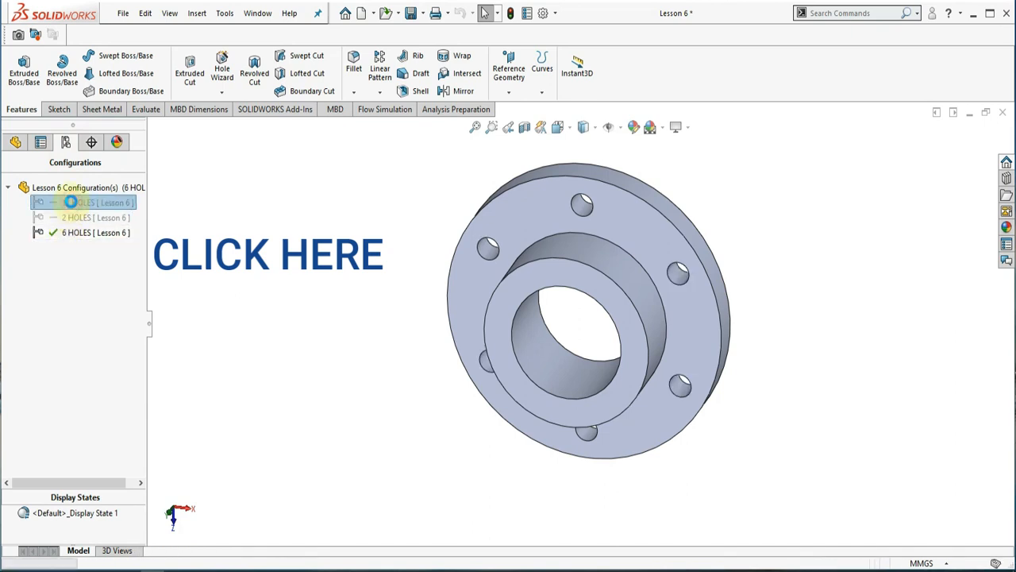
pyautogui.doubleClick(81, 202)
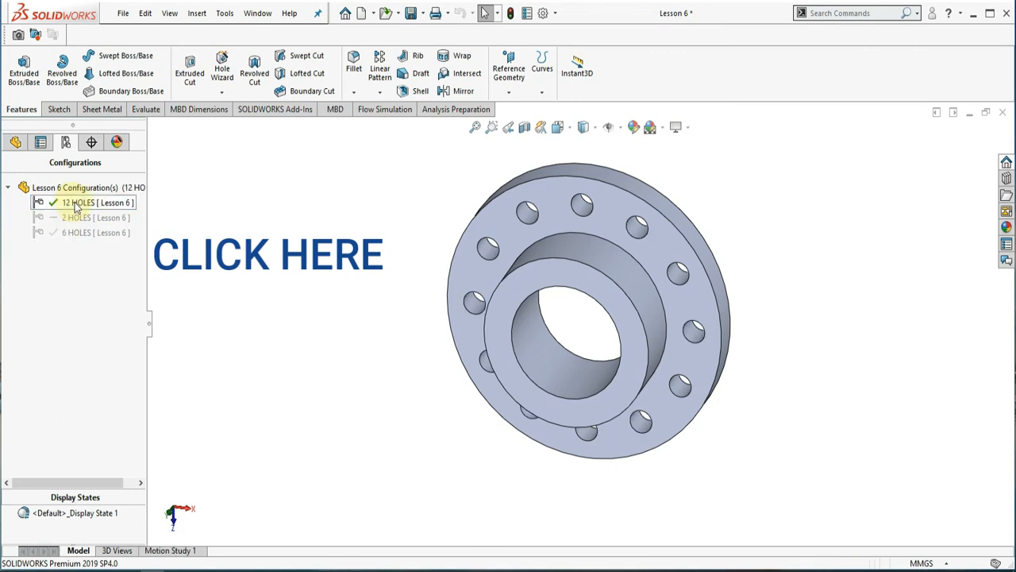
pyautogui.click(78, 217)
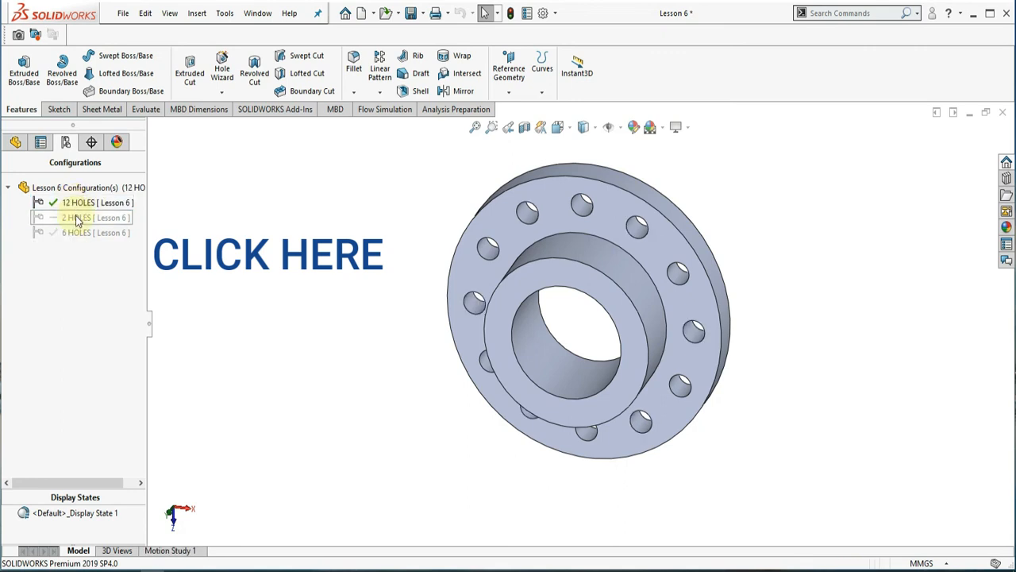